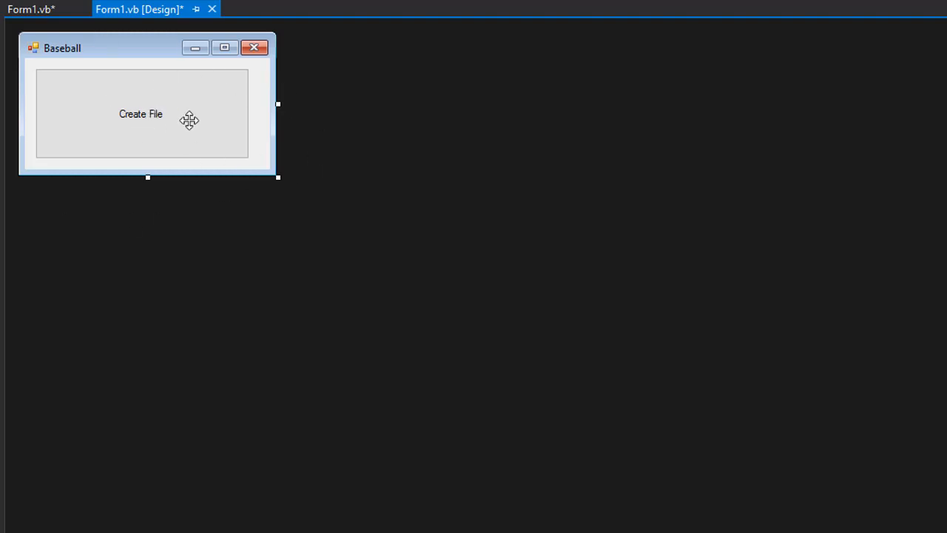
mouse_move(116, 113)
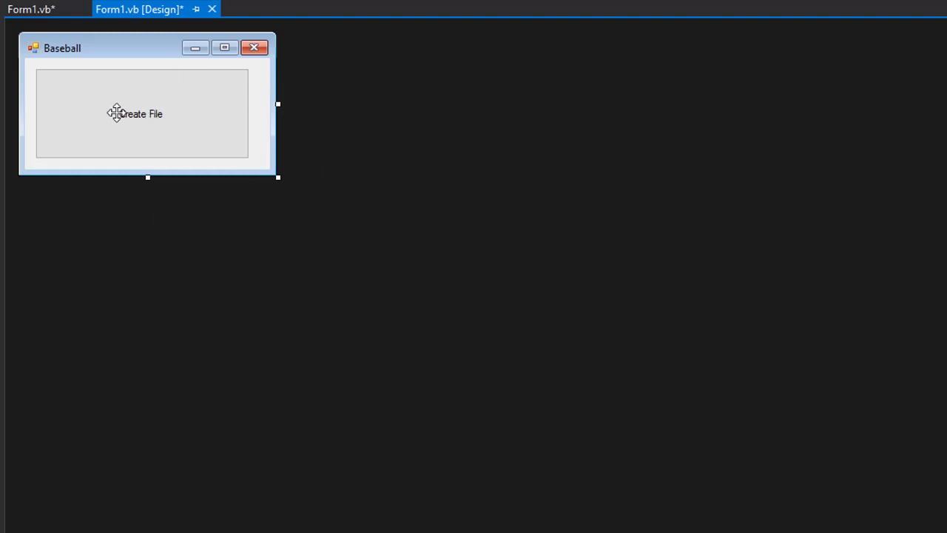
Open the Create File button's empty click handler and inspect the team records in ALE.txt
double_click(141, 113)
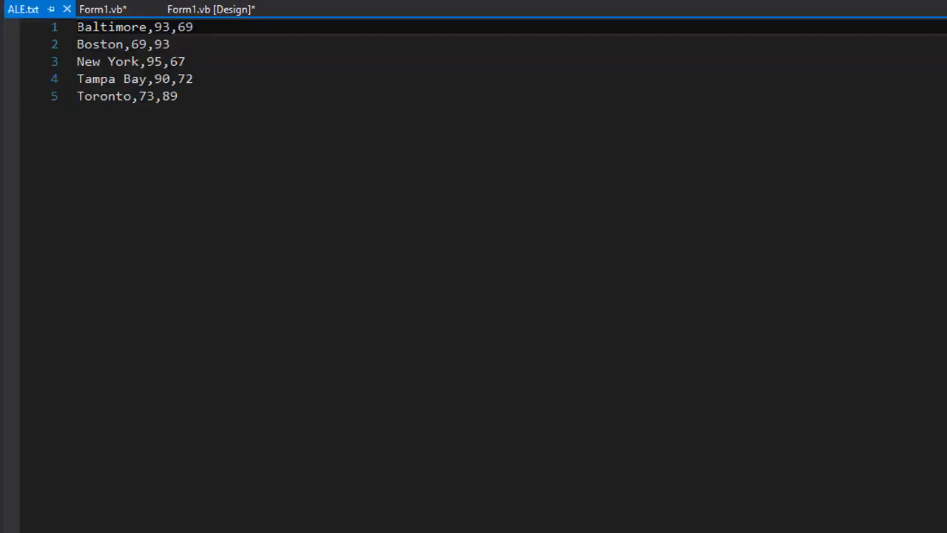
double_click(111, 26)
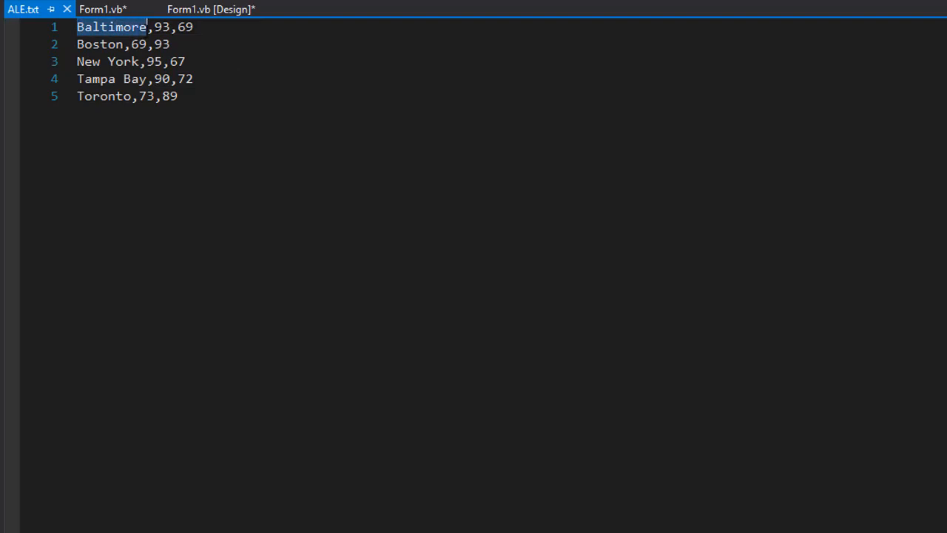
double_click(160, 27)
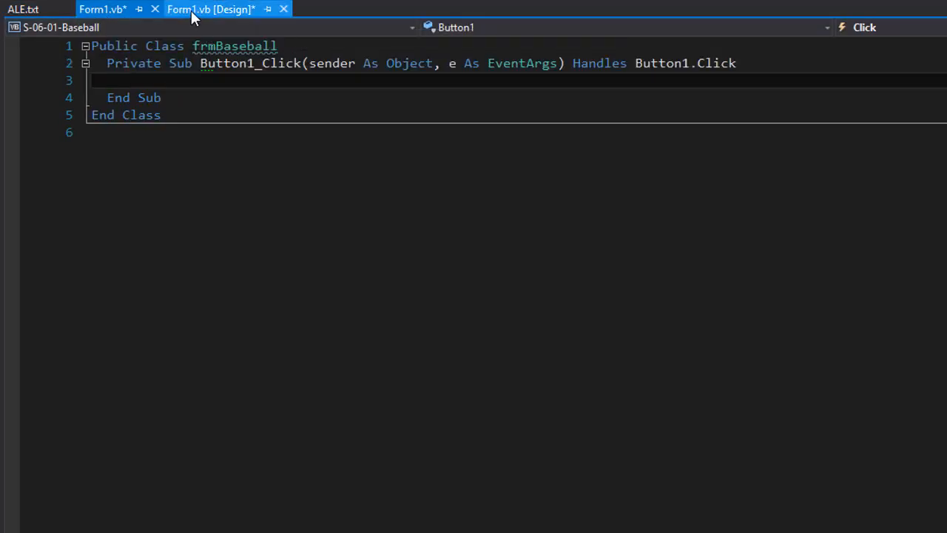
mouse_move(211, 9)
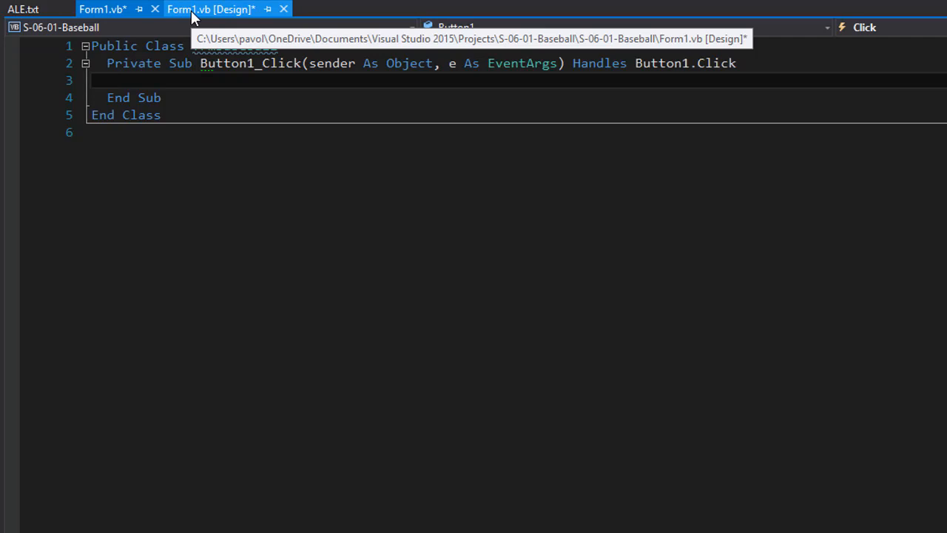
In Button1_Click, declare newFile As IO.StreamWriter = IO.File.CreateText("ALE2.txt")
click(102, 9)
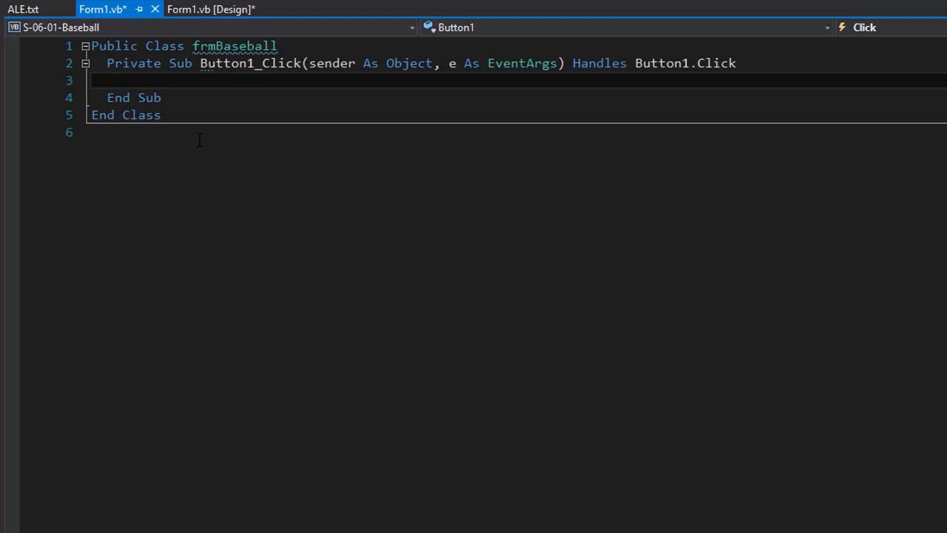
text(Dim newFile as IO.StreamWriter = IO.File.CreateText("ALE2.txt"))
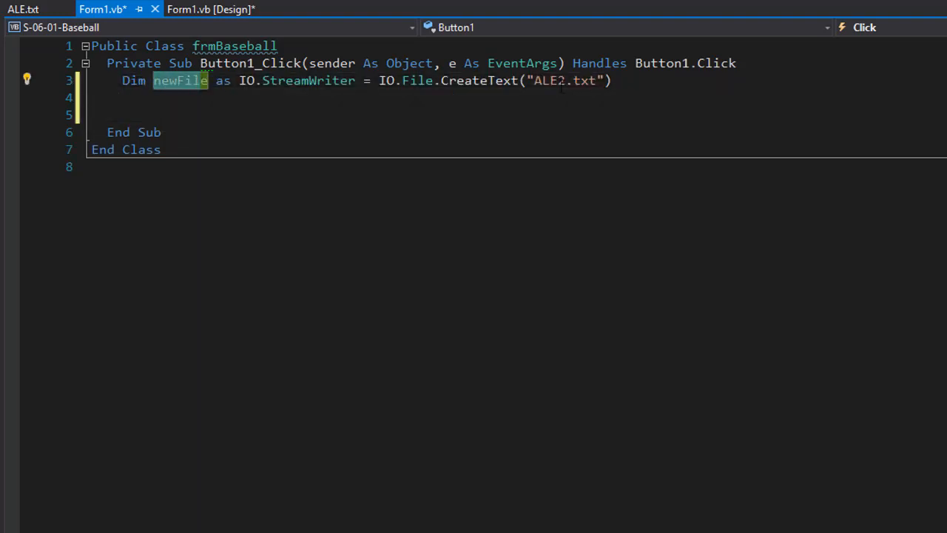
drag(239, 80, 612, 79)
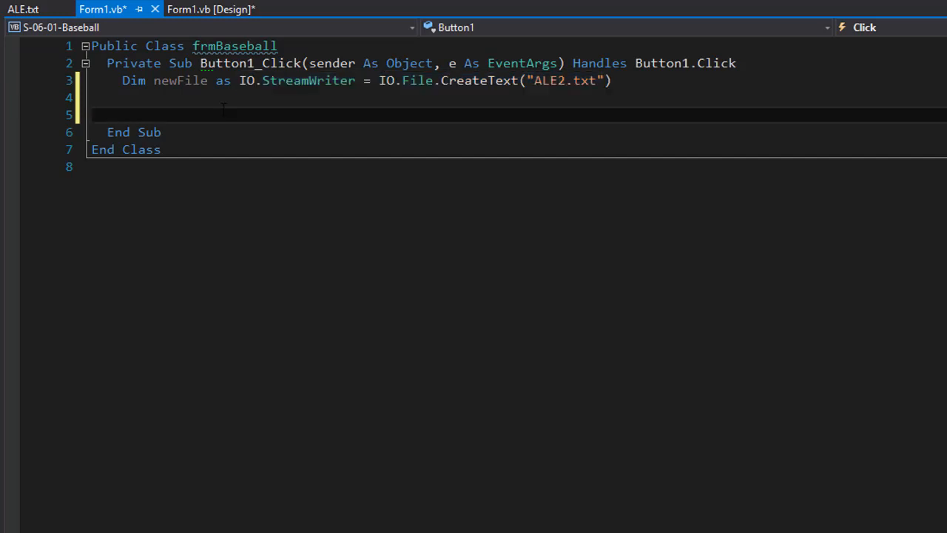
Add Dim query = From data In IO.File.ReadAllLines("ALE.txt") and begin a Let clause
text(Dim query = From data)
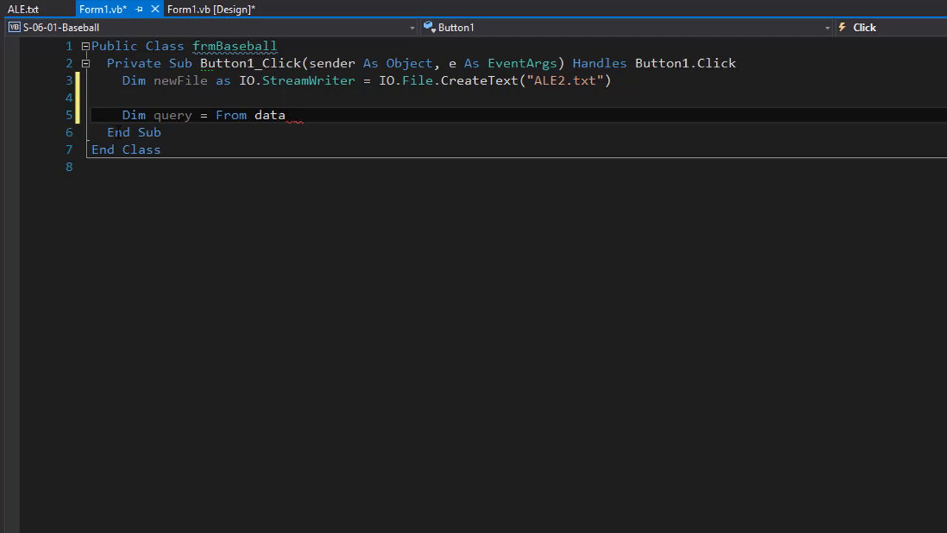
text(In)
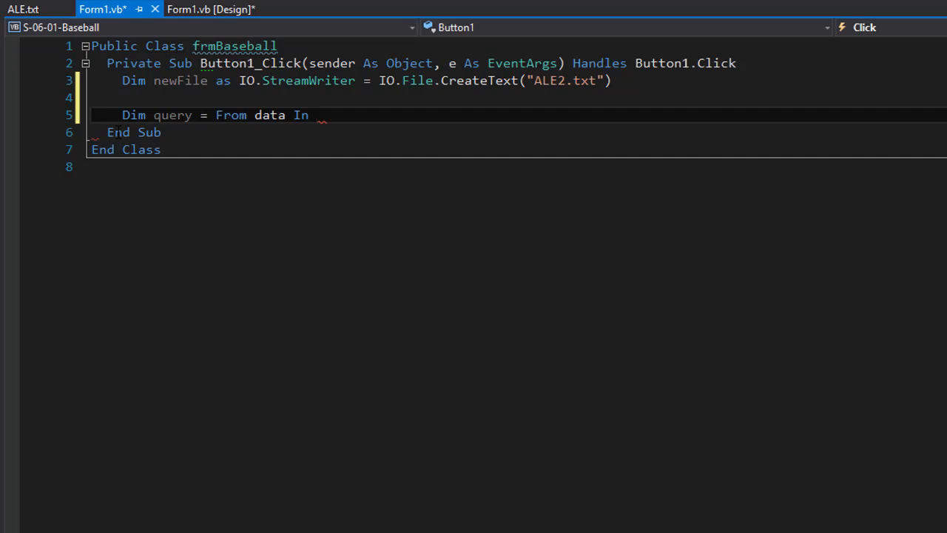
text(IO.File.ReadAllLines(")
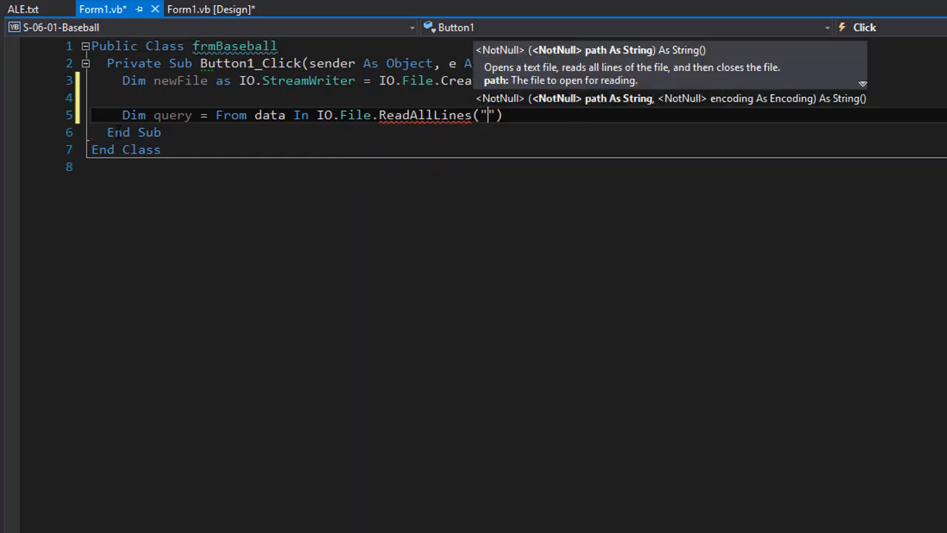
text(ALE.txt)
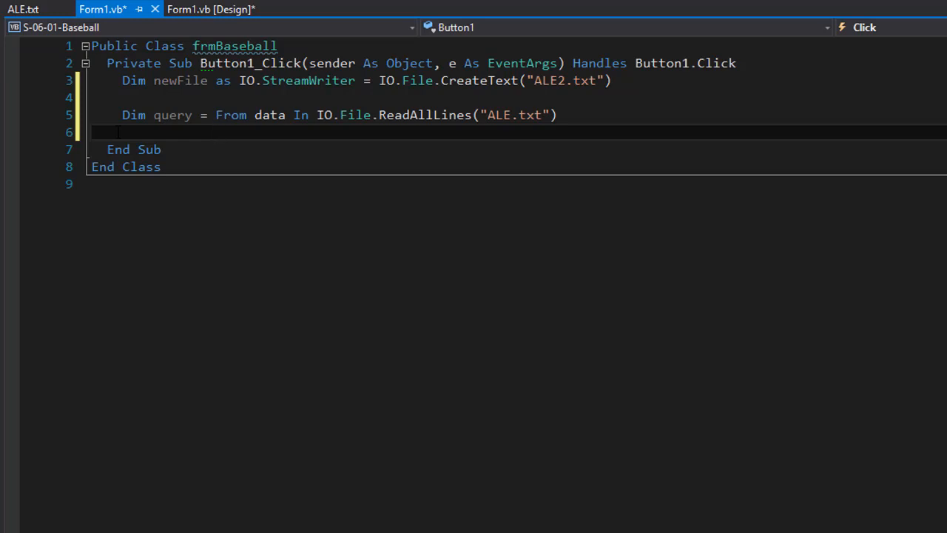
text(Let)
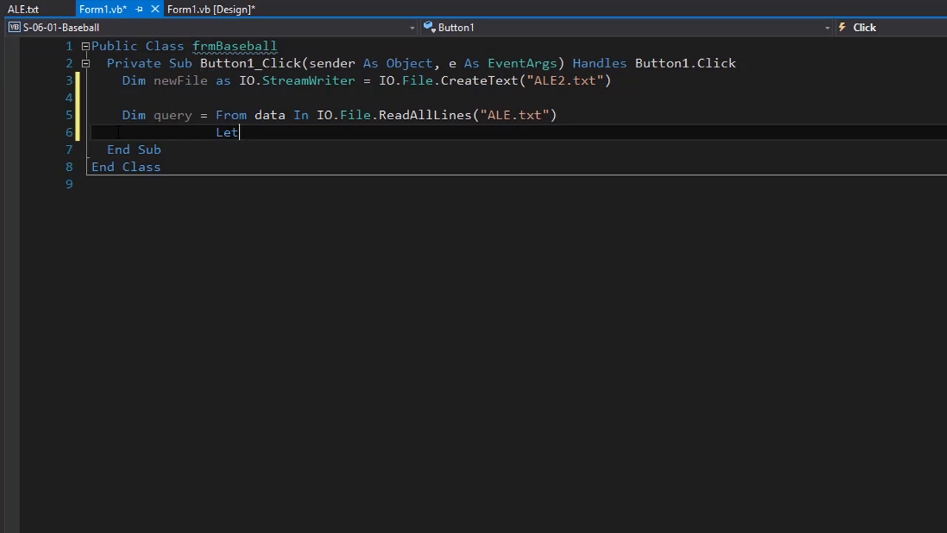
Define team As String = data.ToString().Split(","c)(0), after checking ALE.txt's field layout
text(team As String)
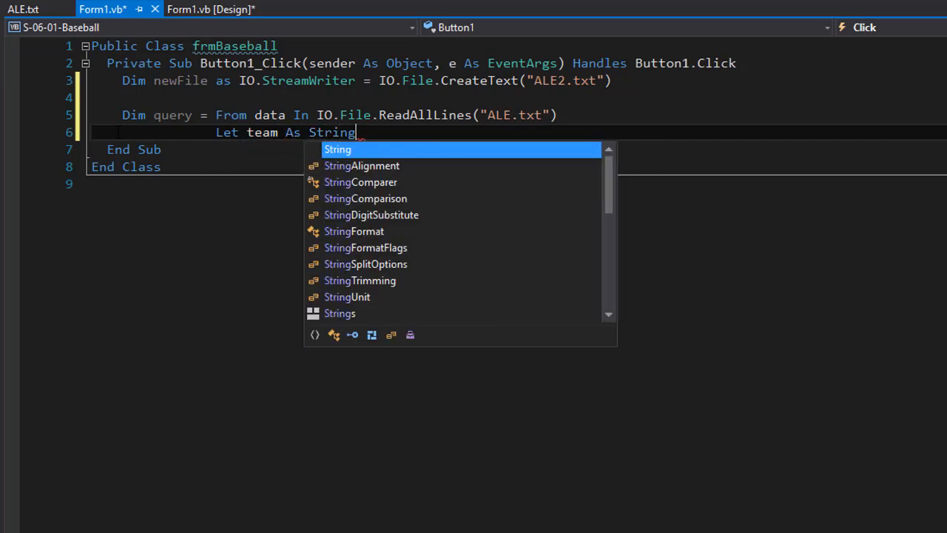
click(23, 9)
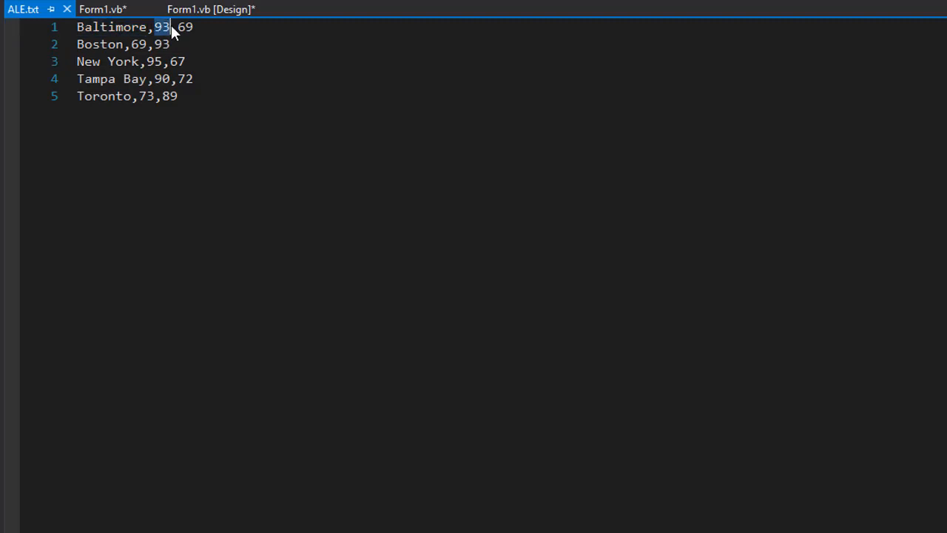
click(101, 9)
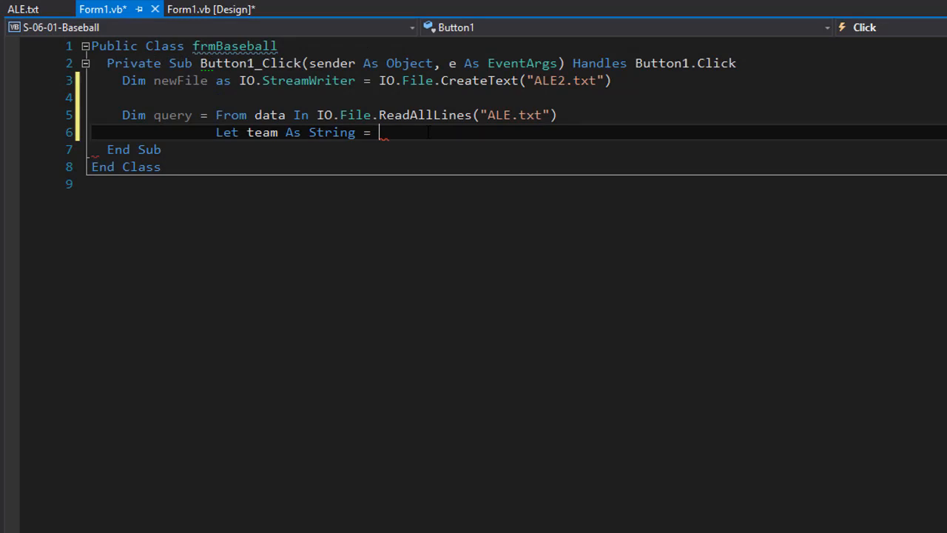
text(data)
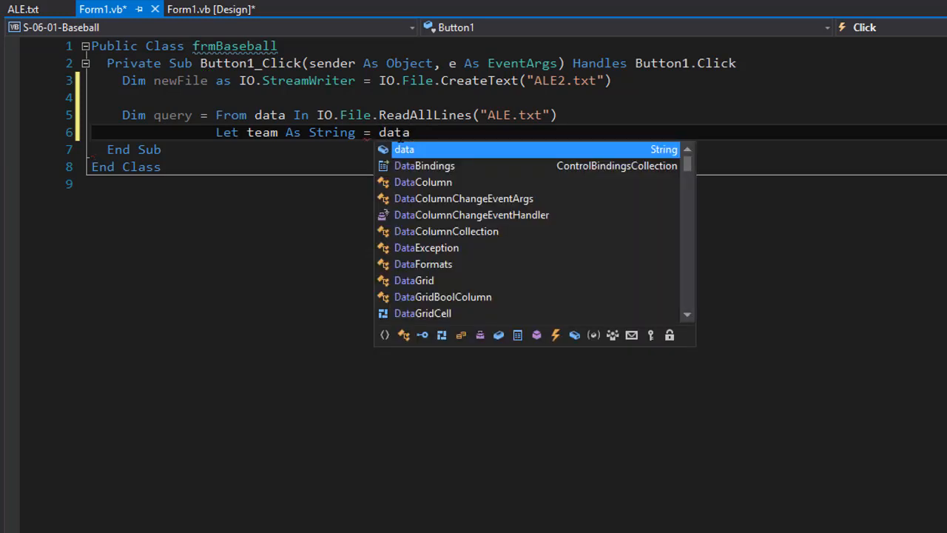
text(.ToString()
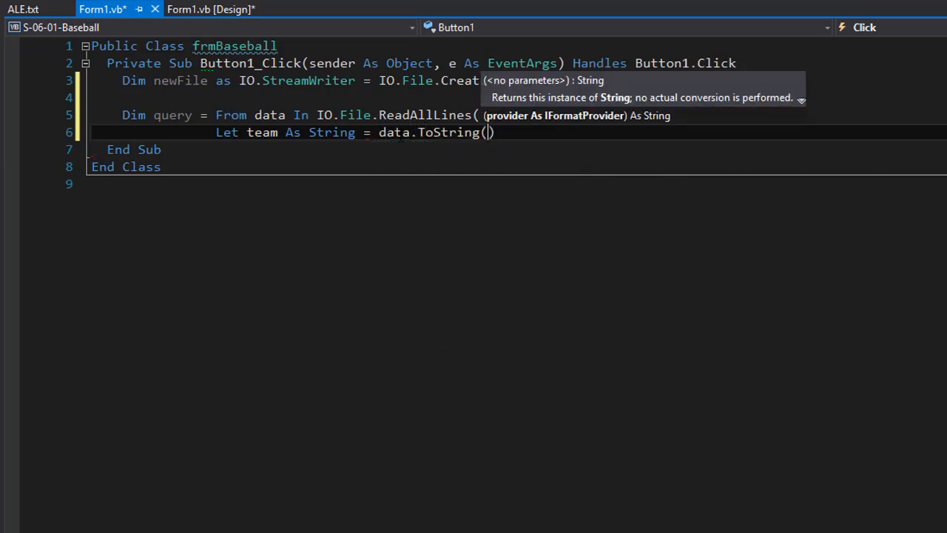
text(.Spli)
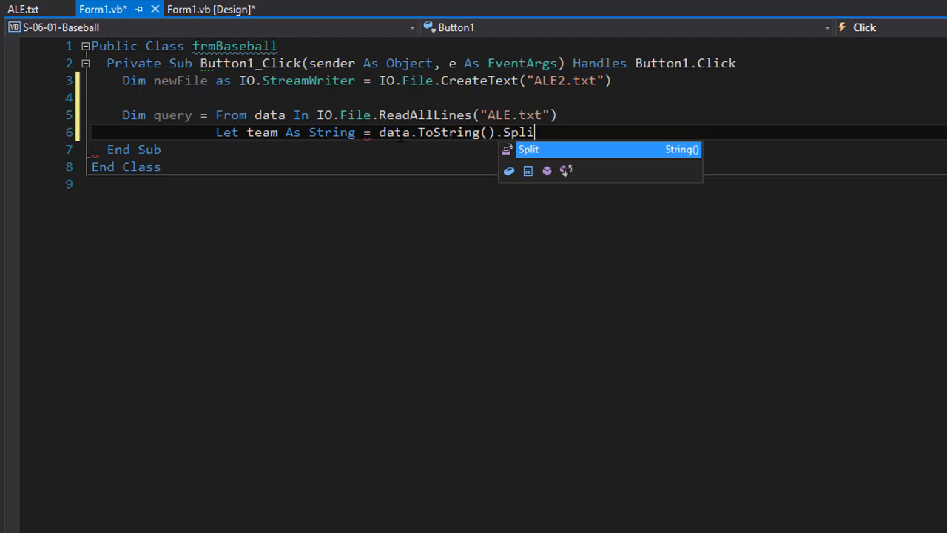
text(t(")
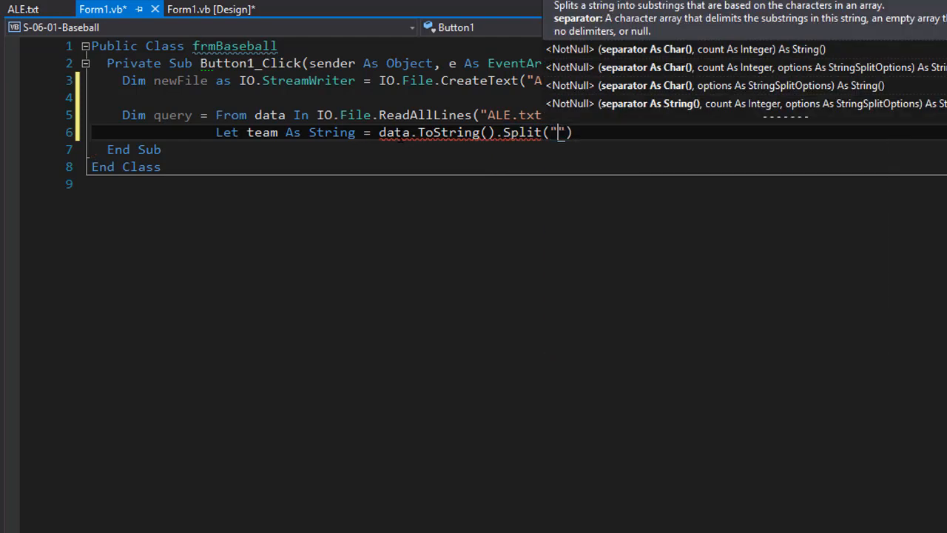
text(,"c)
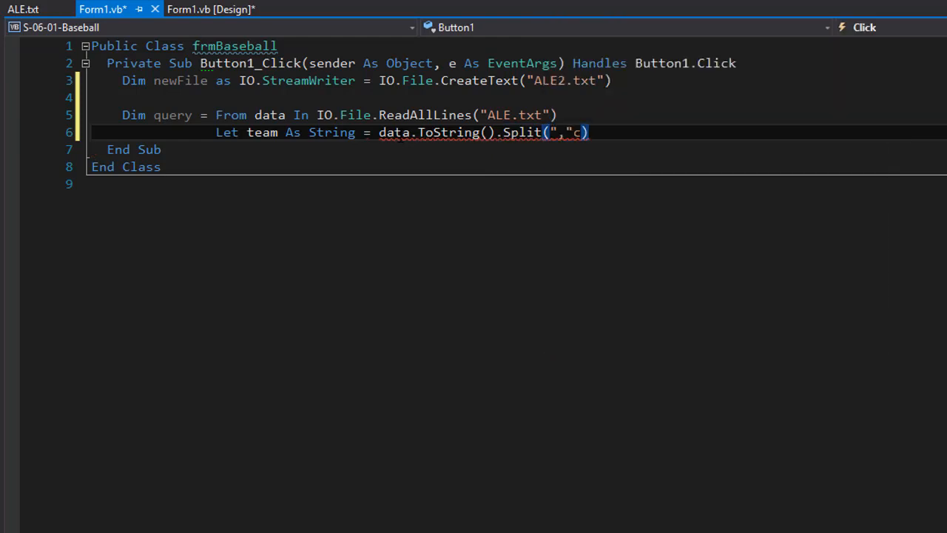
text((0)
text(Let)
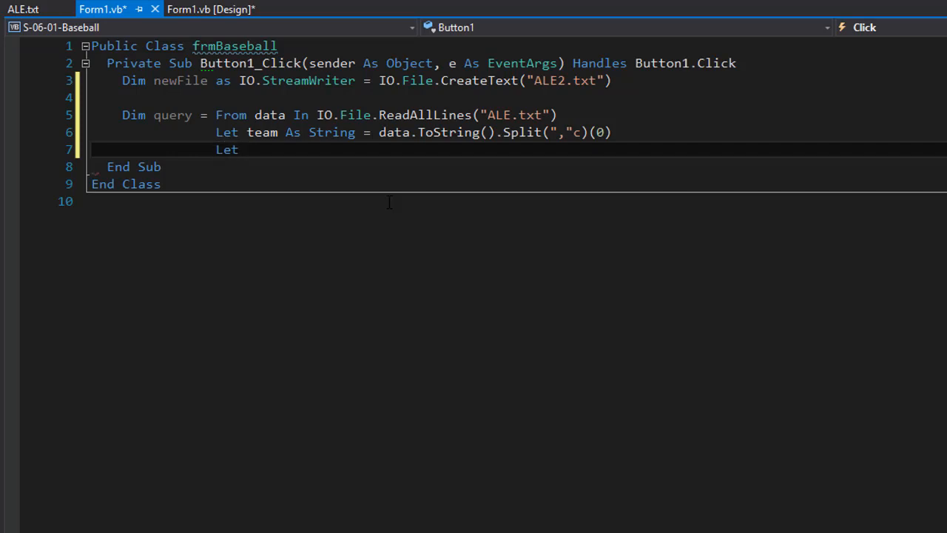
Add Let wins and loses As Integer using CInt of Split fields (1) and (2)
text(wins as)
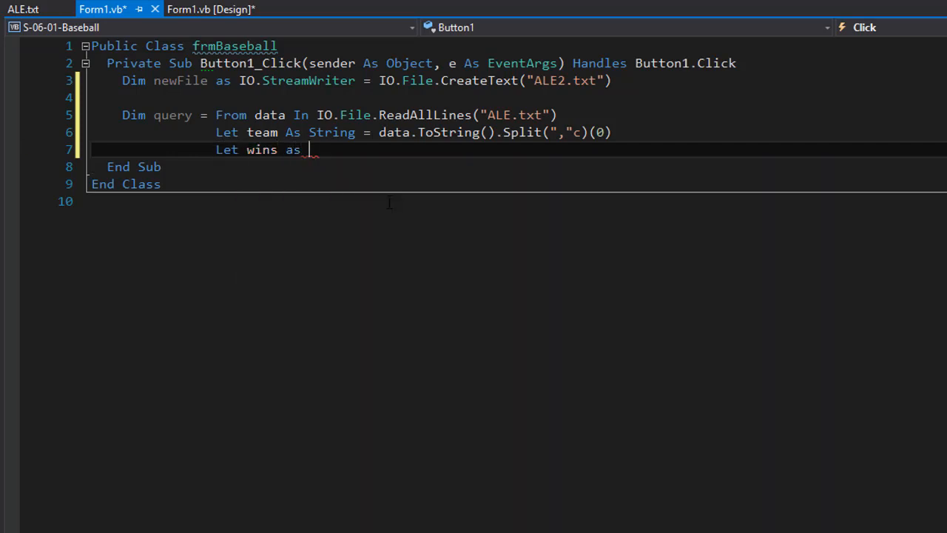
text(Integer =)
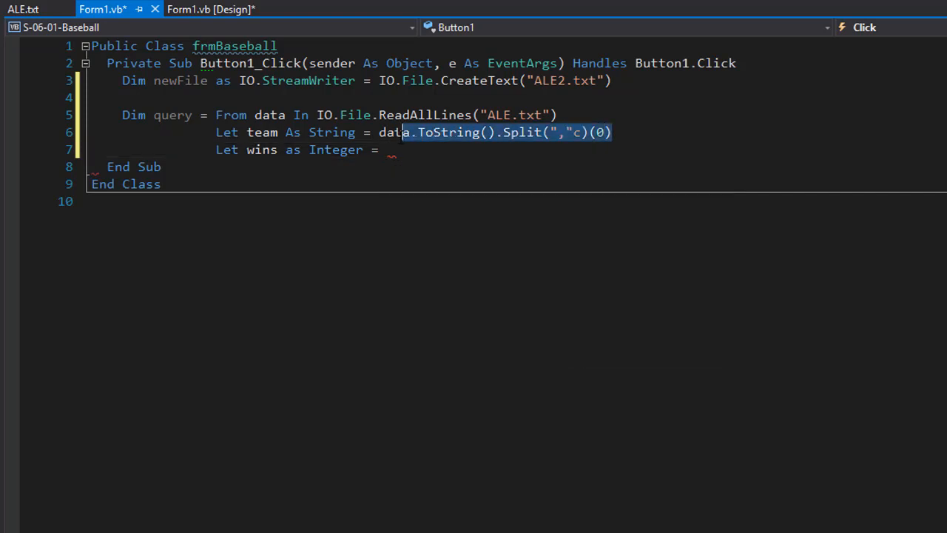
text(data.ToString().Split(","c)(0))
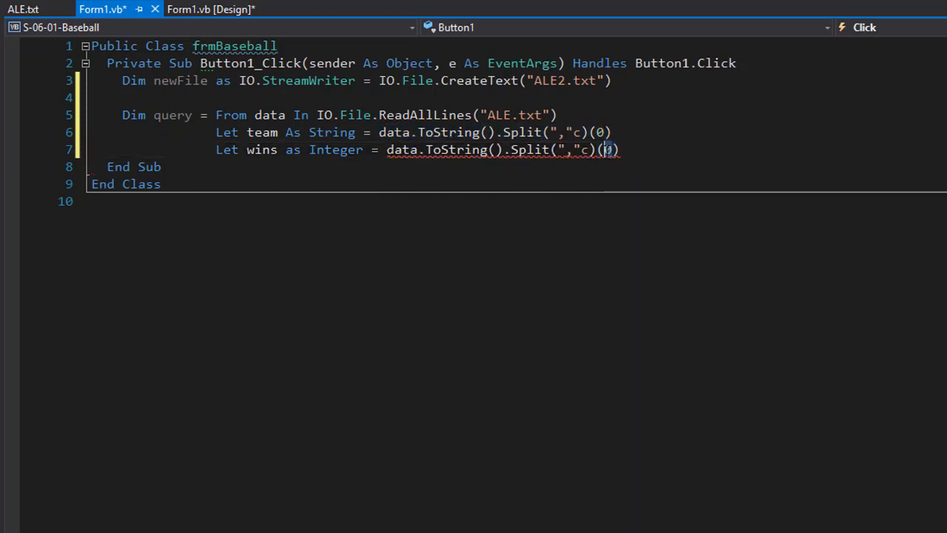
text(1)
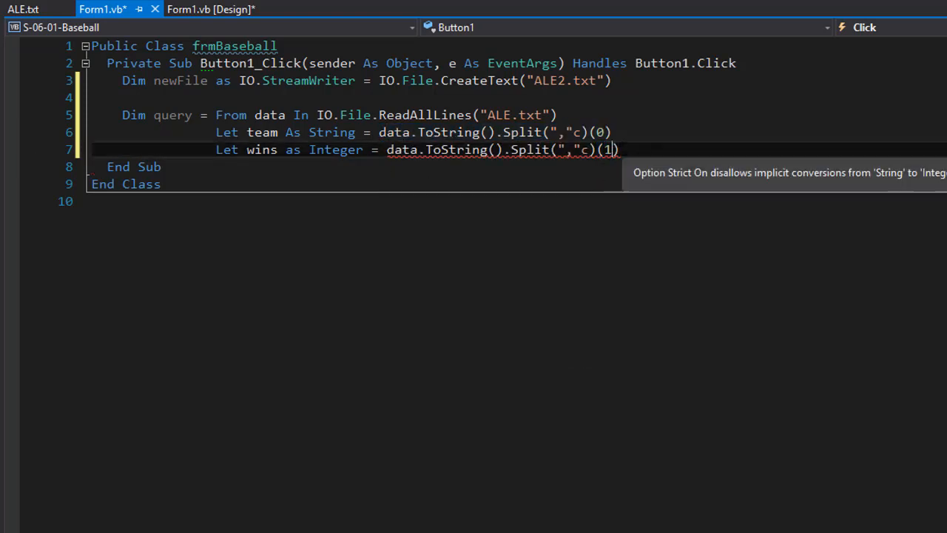
text())
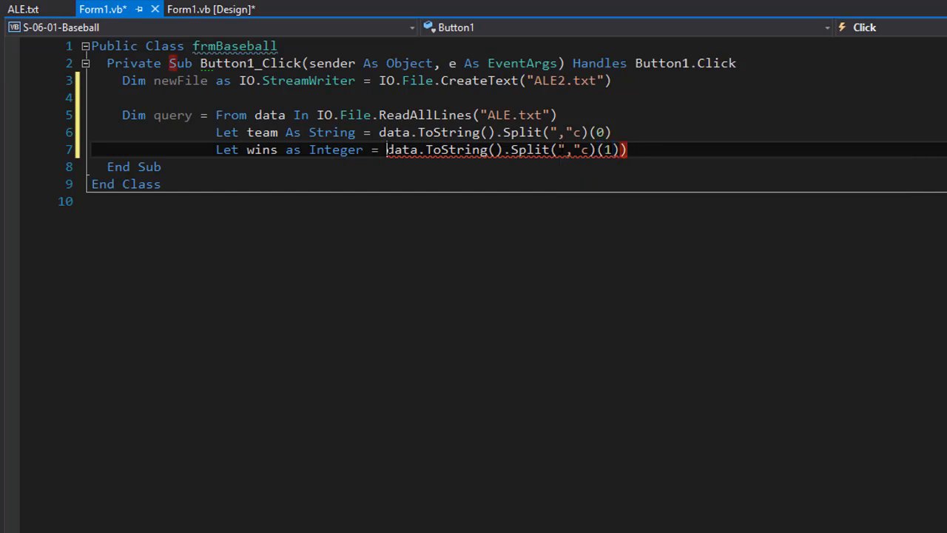
text(()
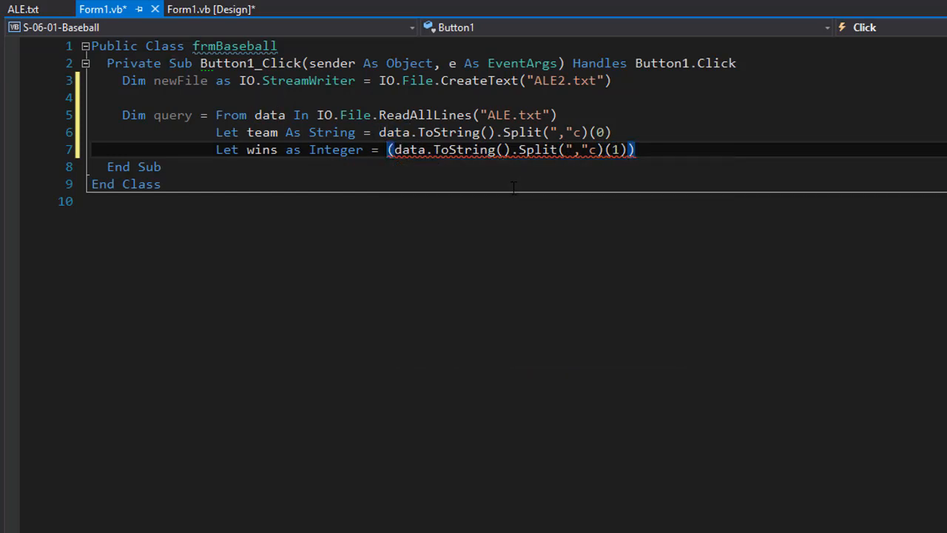
text(CInt)
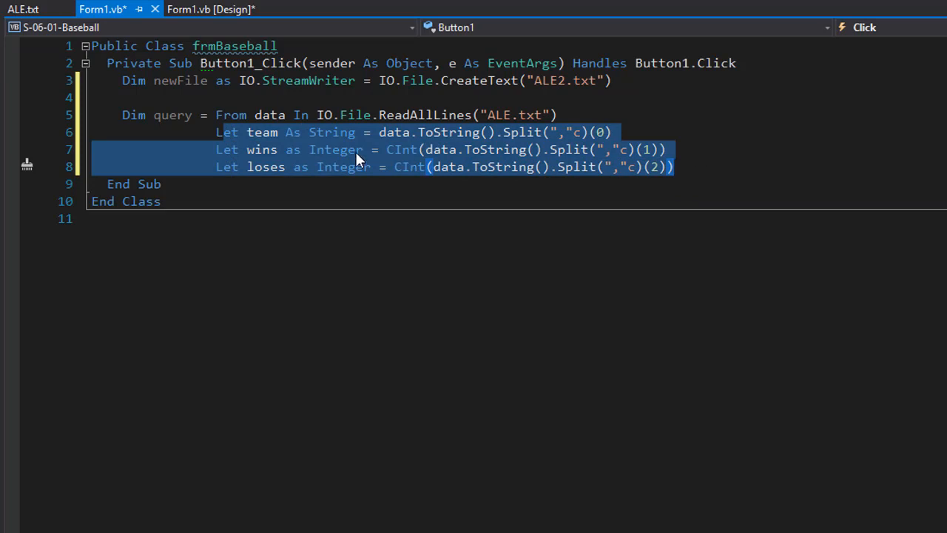
Review the win-loss records in ALE.txt, then return to the Form1.vb code
click(23, 9)
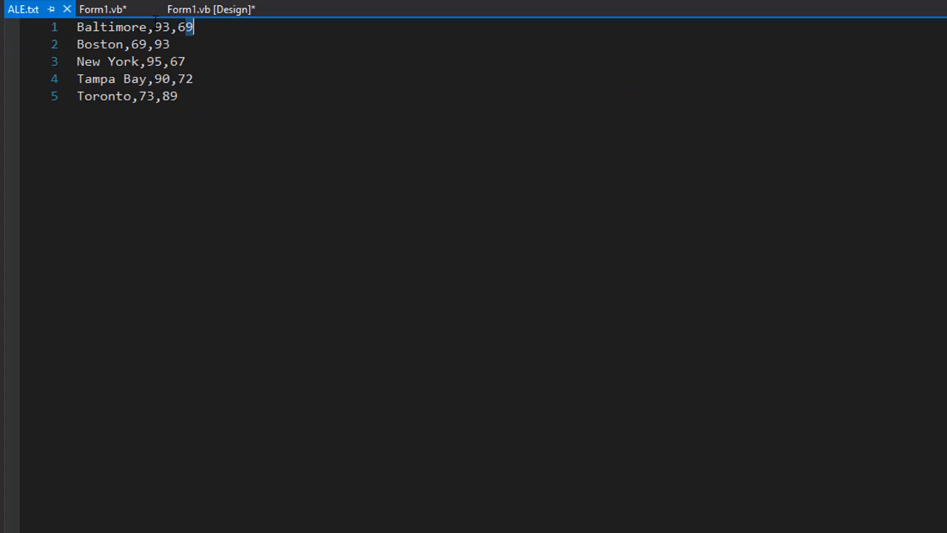
click(102, 9)
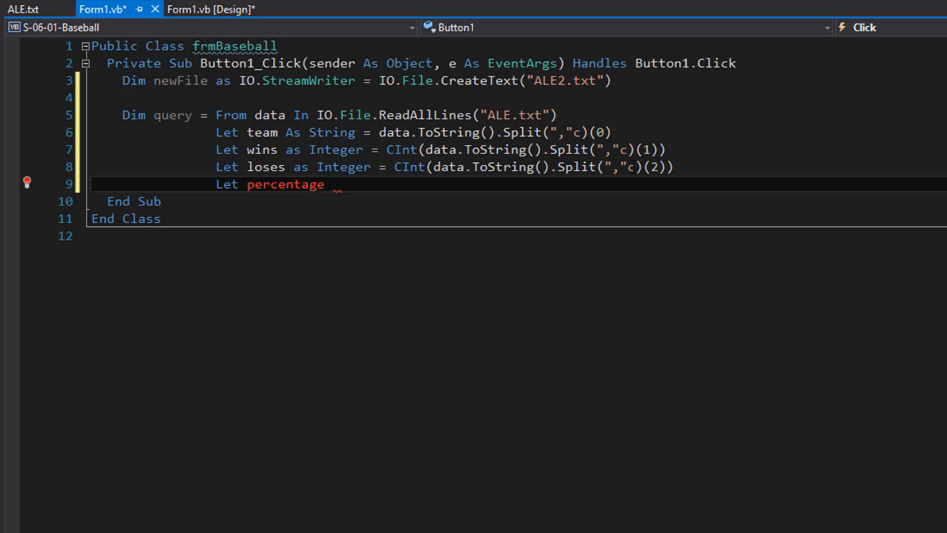
Compute percentage As Double = CDbl(wins / (wins + loses)) and order by percentage descending
text(as Double)
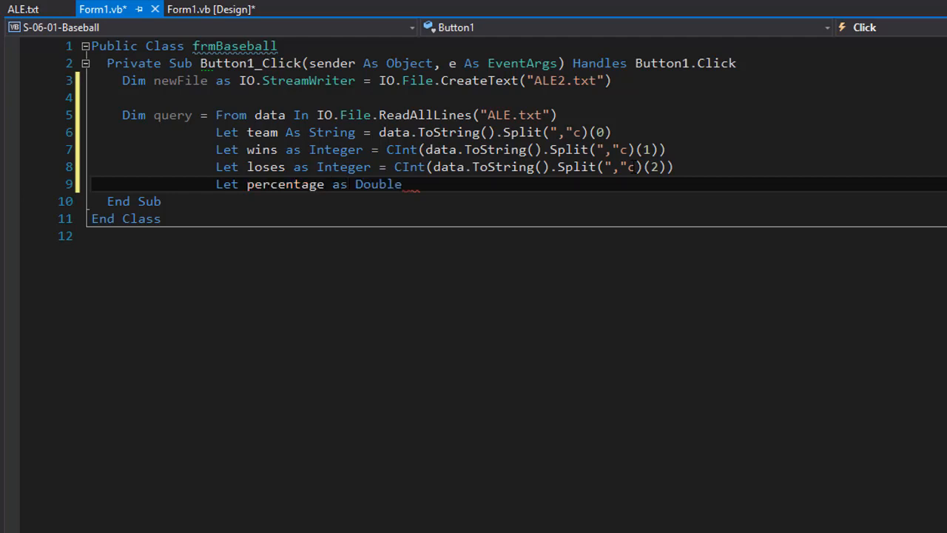
text(=)
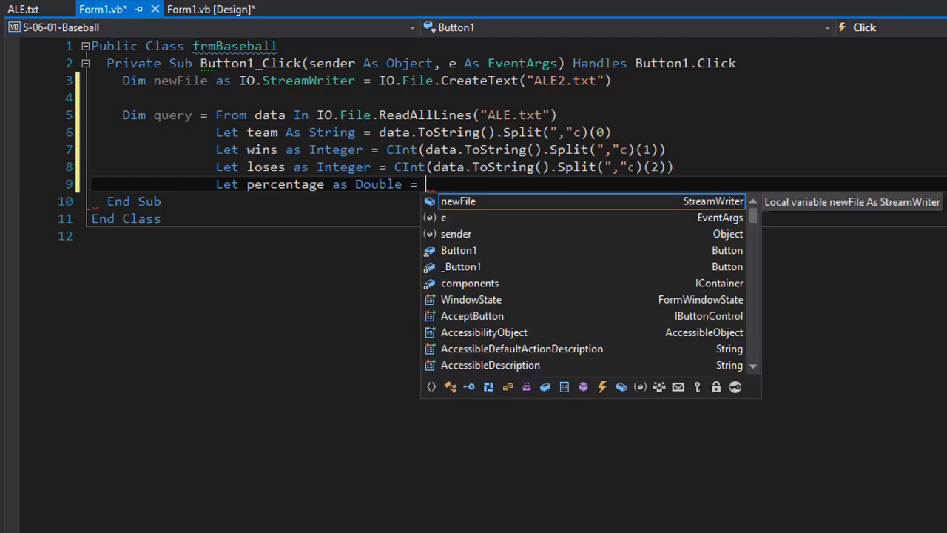
text(wins / ()
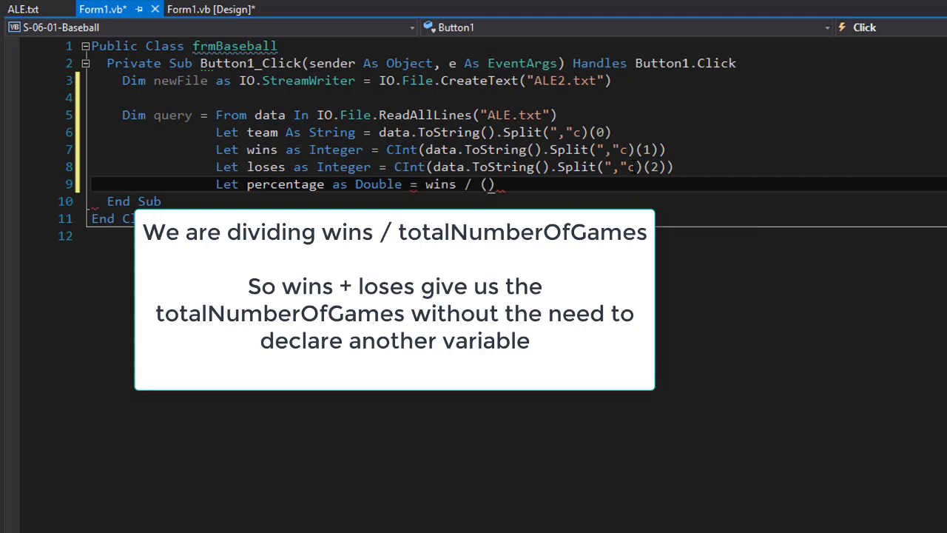
text(wins +)
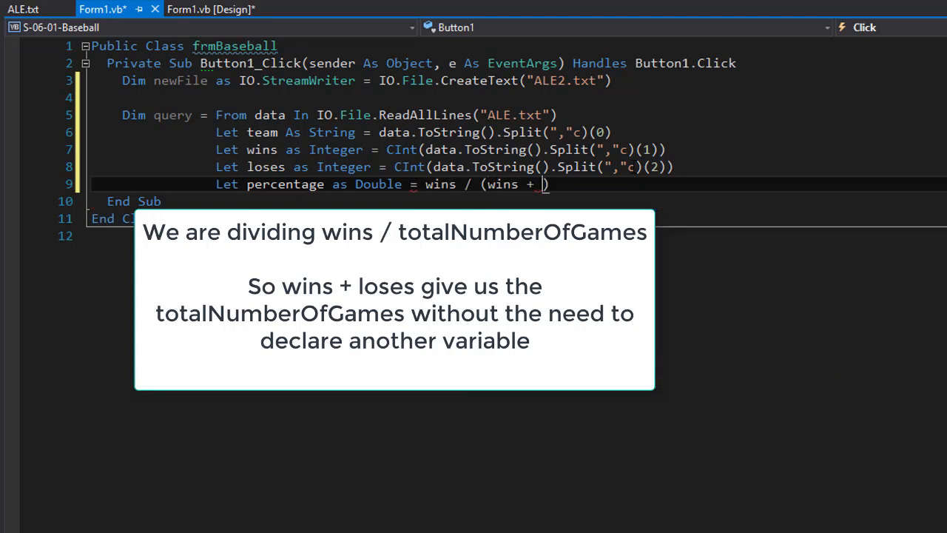
text(loses))
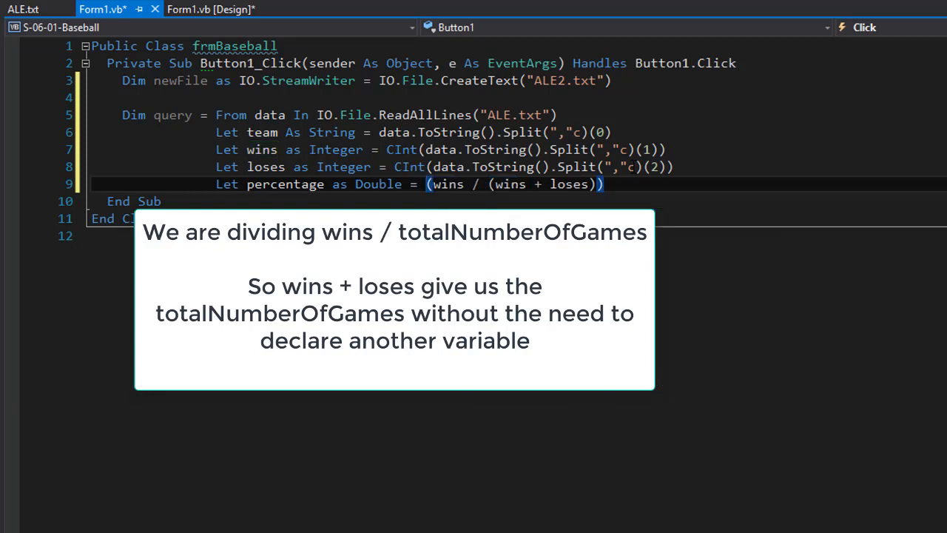
text(C)
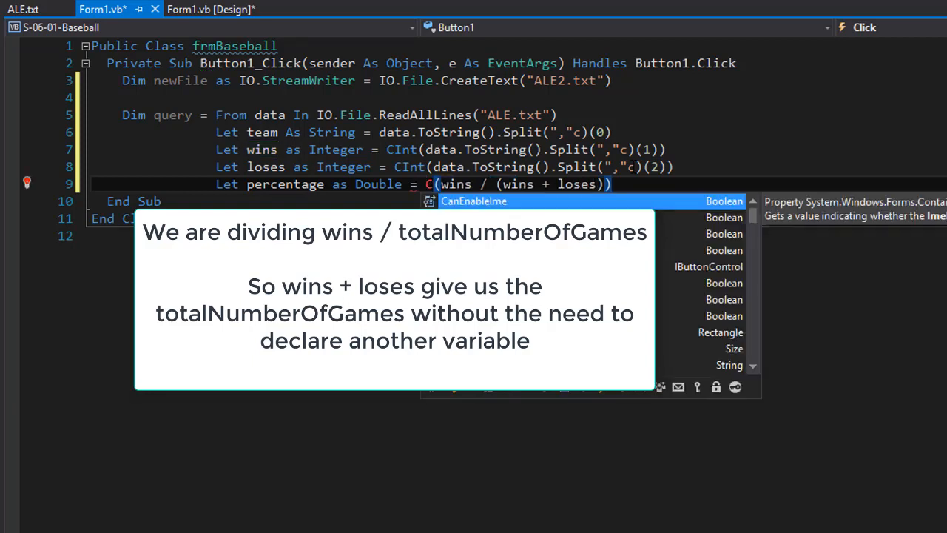
text(dbl)
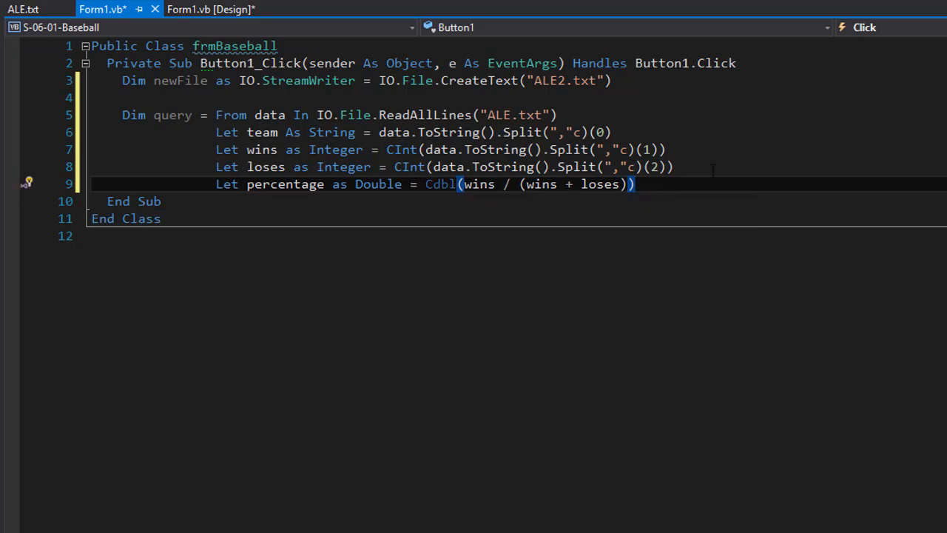
text(Order By percentage)
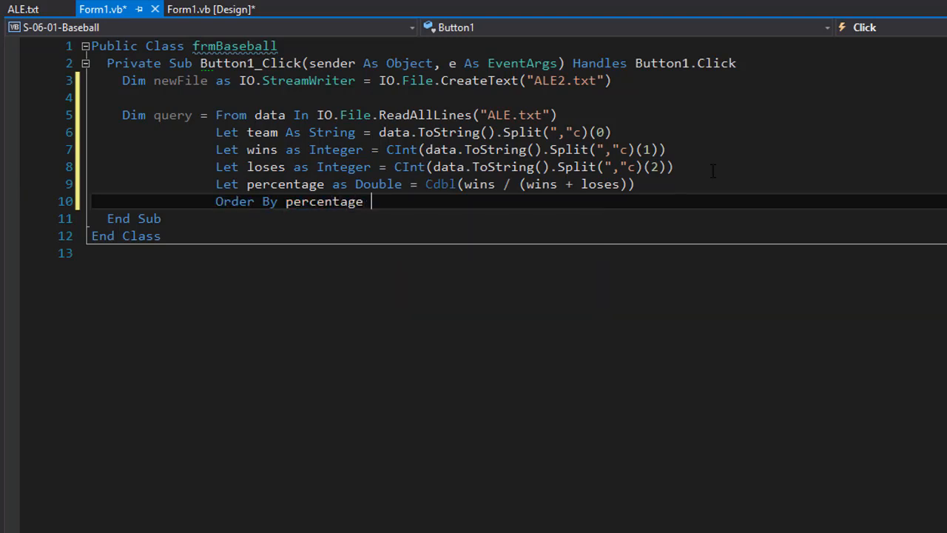
text(Descending)
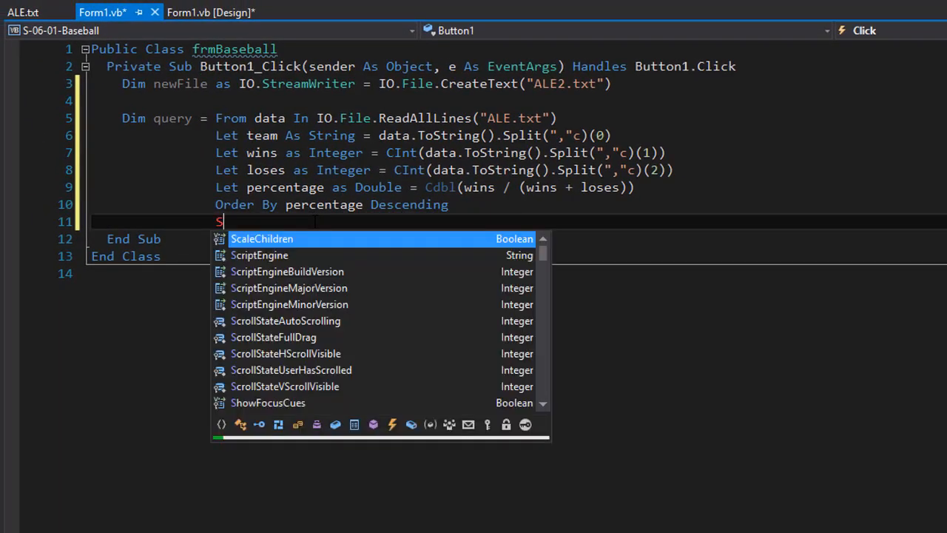
Write a Select clause joining team, wins and loses with commas
text(elect t)
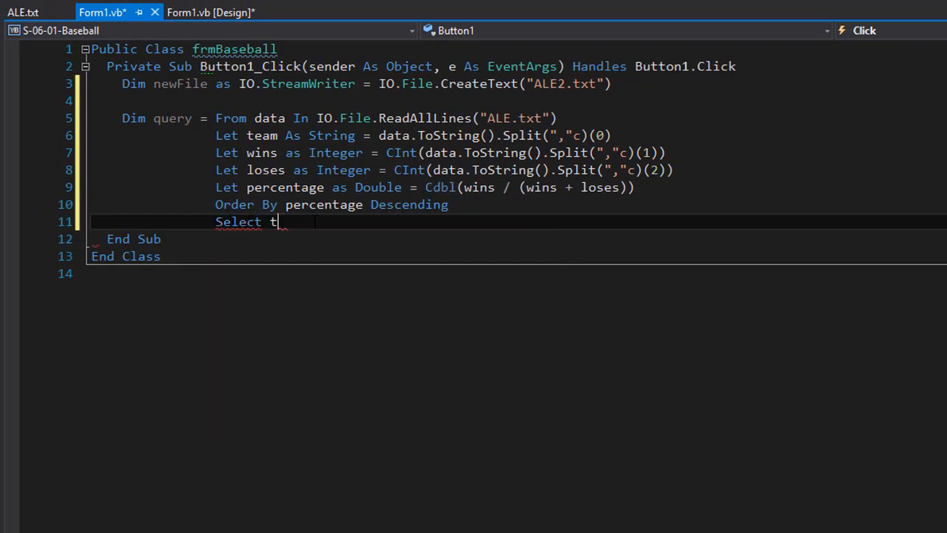
text(eam)
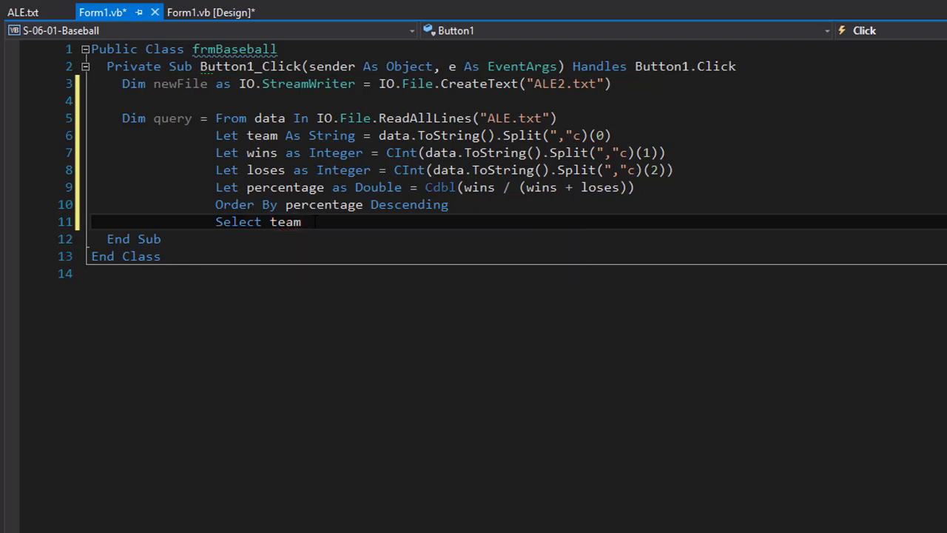
text(&)
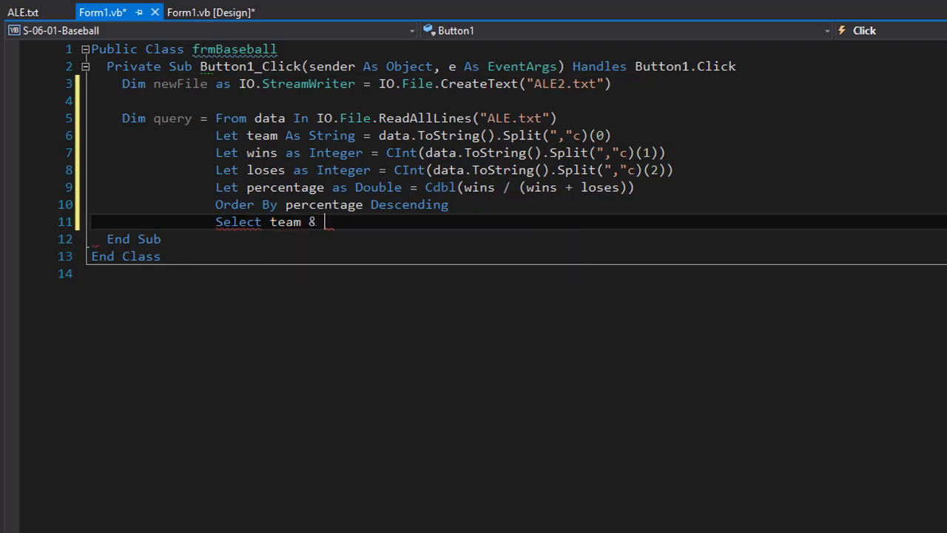
text("," &)
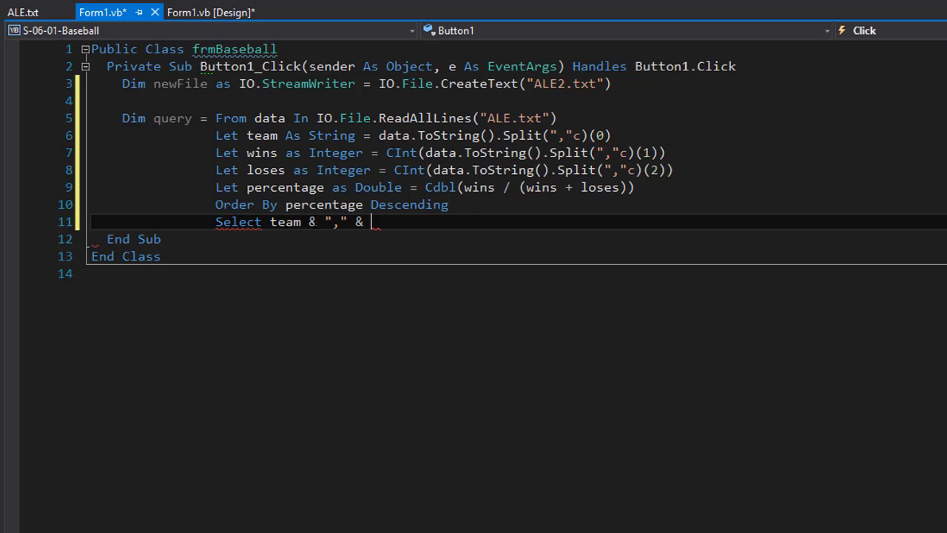
text(wins & "")
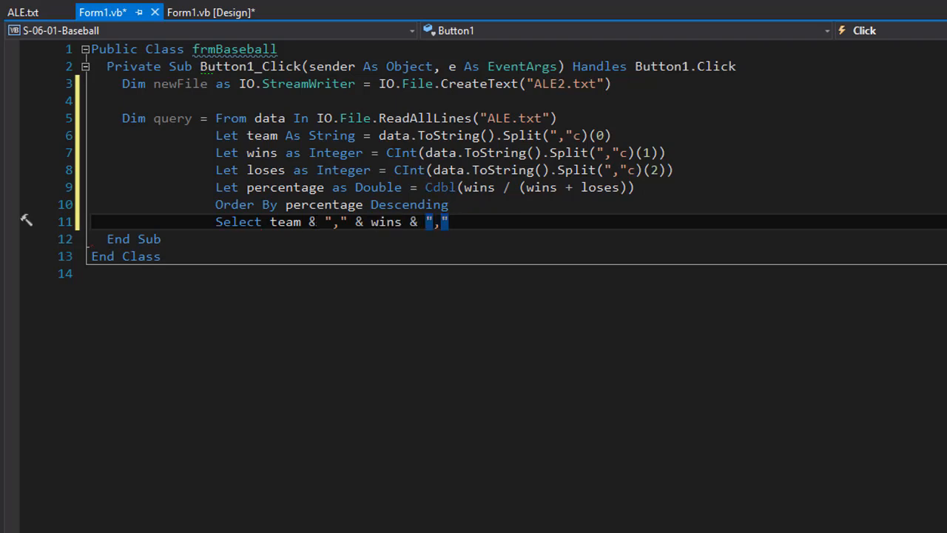
text(& loses & ",")
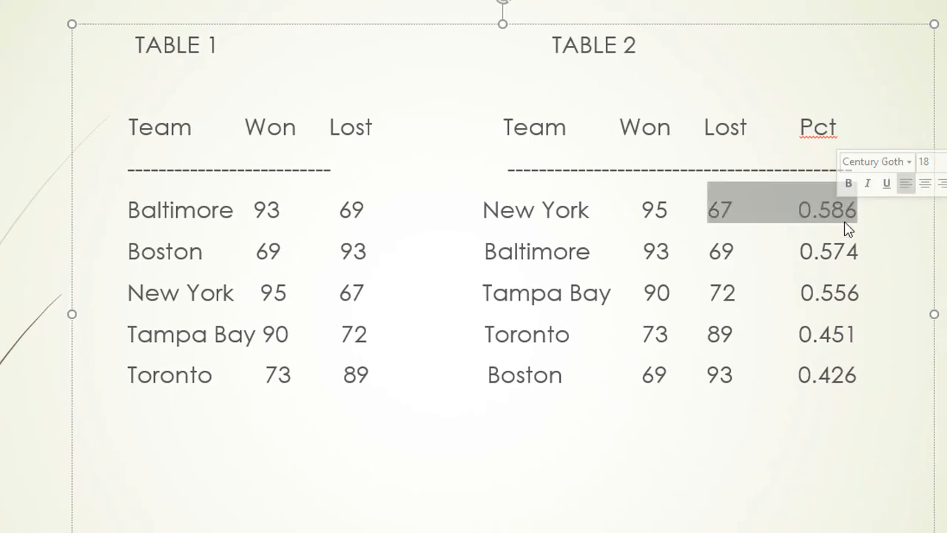
Leave the PowerPoint reference slide and return to the Visual Studio click handler code
click(102, 17)
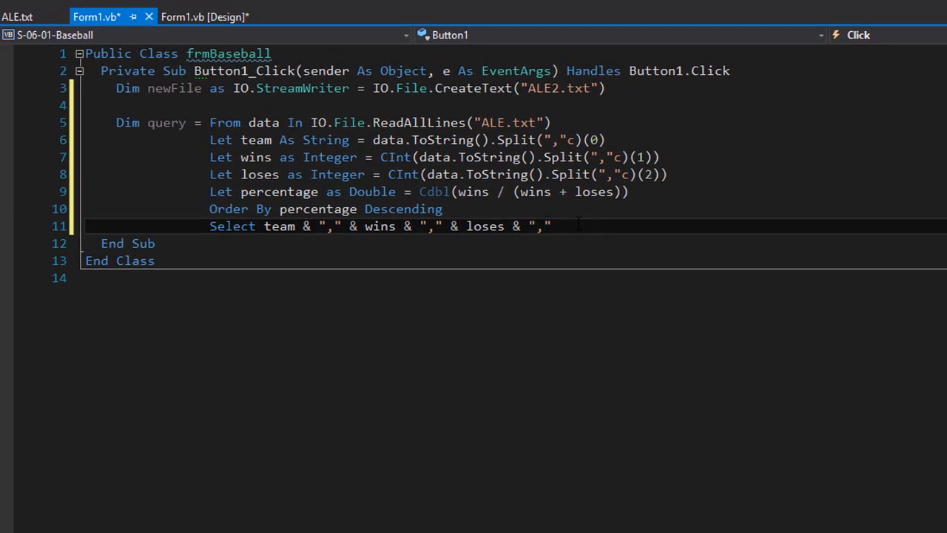
Append & FormatNumber(percentage.ToString(),3) to the end of the Select clause
text(&)
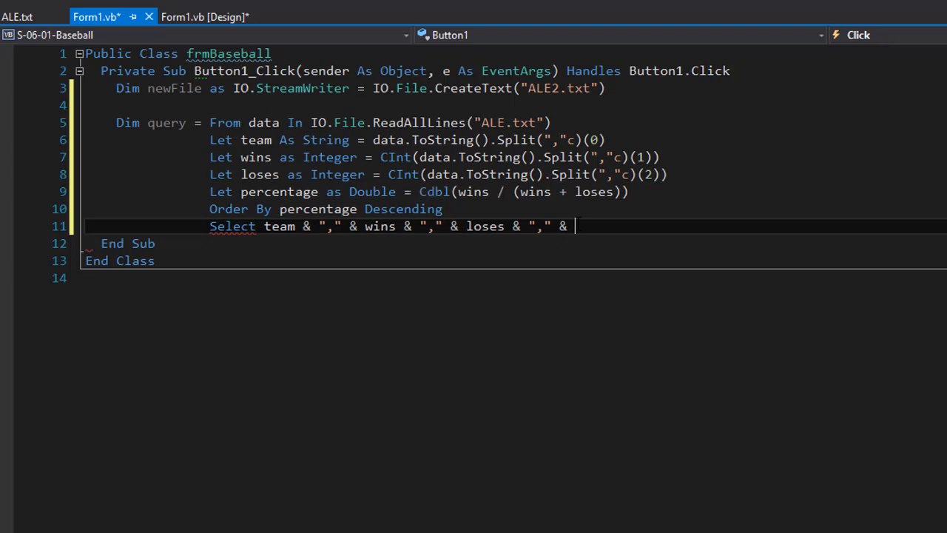
text(F)
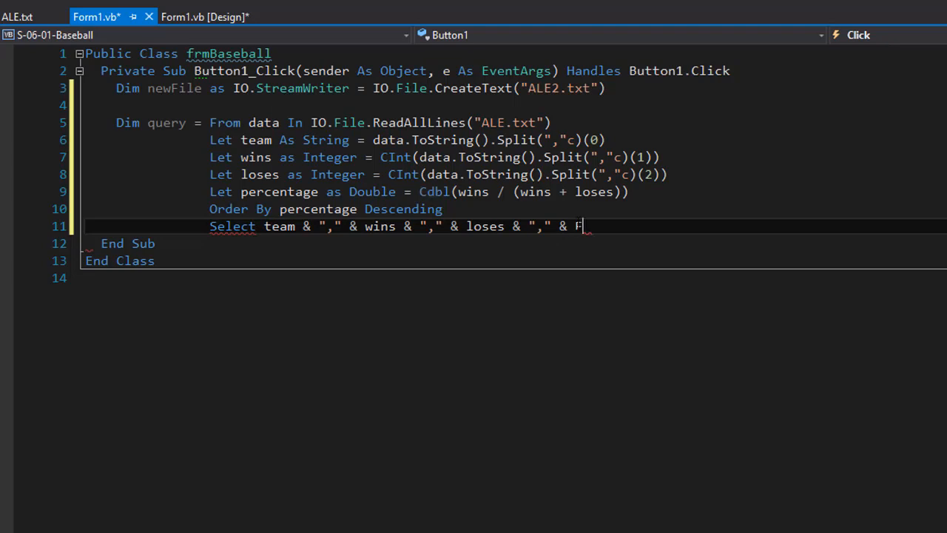
text(ormatNumber(percentage.ToString()
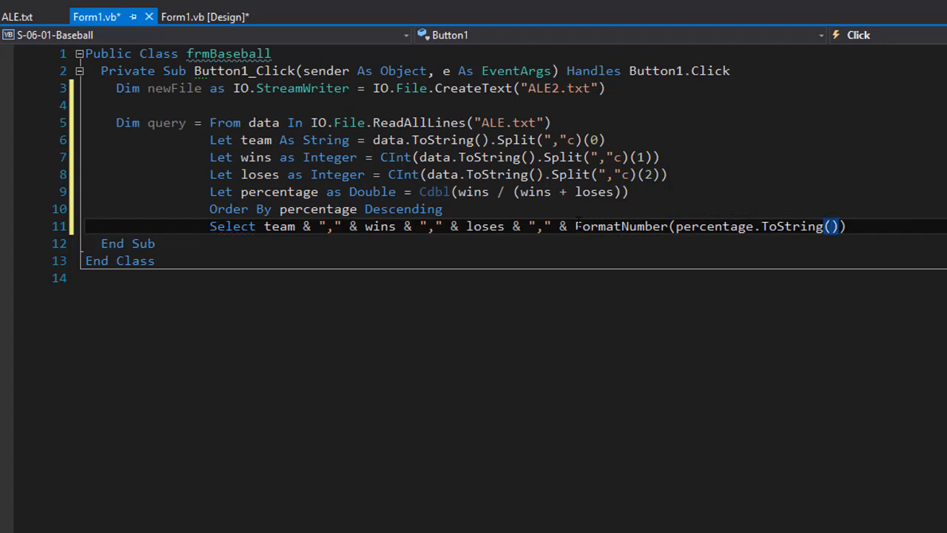
text(,)
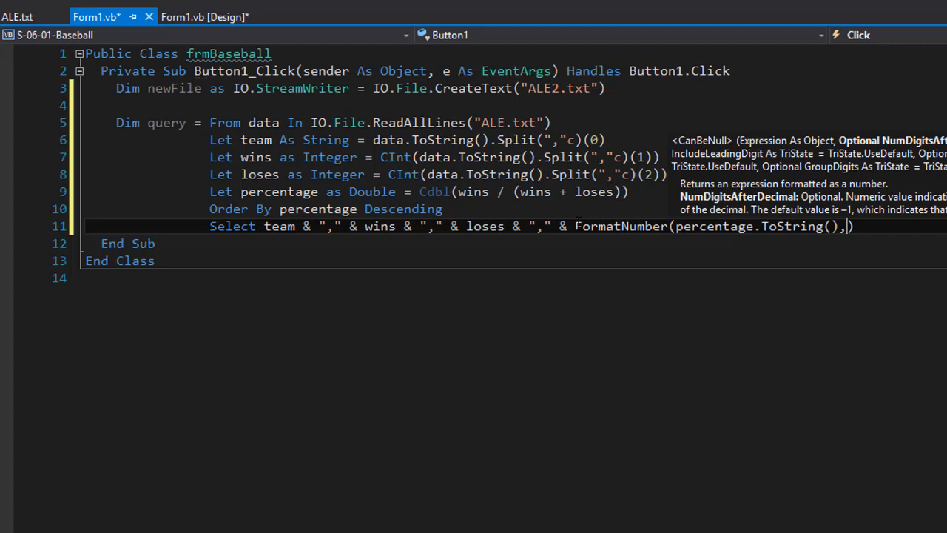
text(3)
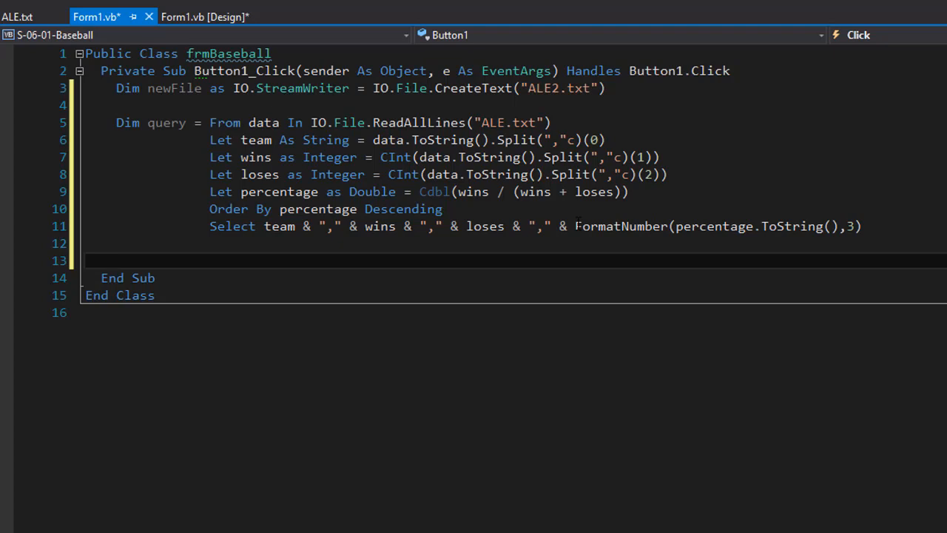
Add a For i = 0 To query.Count - 1 loop calling newFile.WriteLine(query(i))
text(For i as Integer = 0)
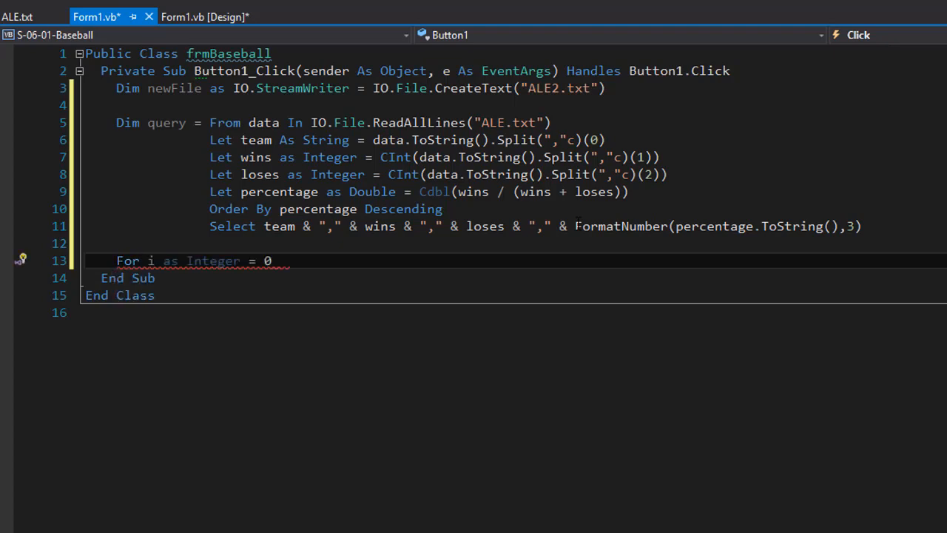
double_click(127, 260)
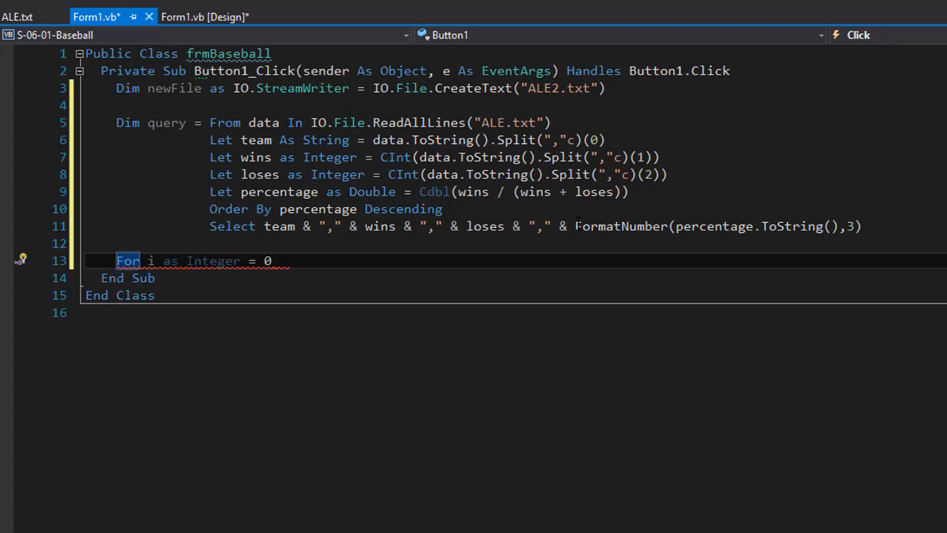
text(To q)
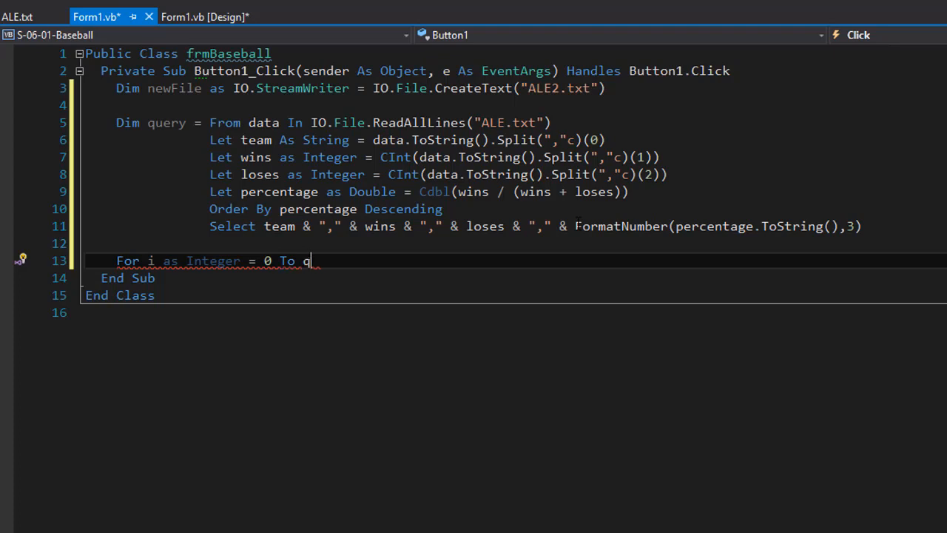
text(uery.Count - 1)
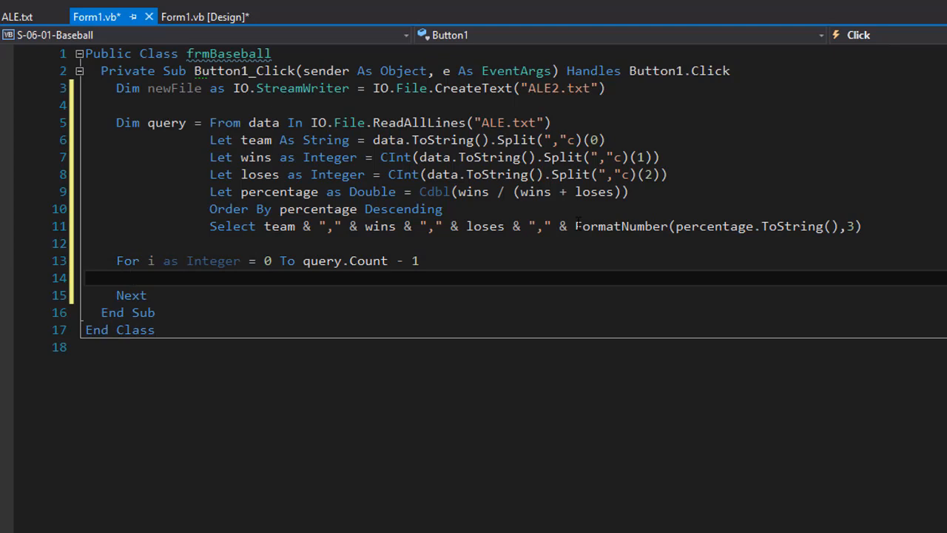
text(new)
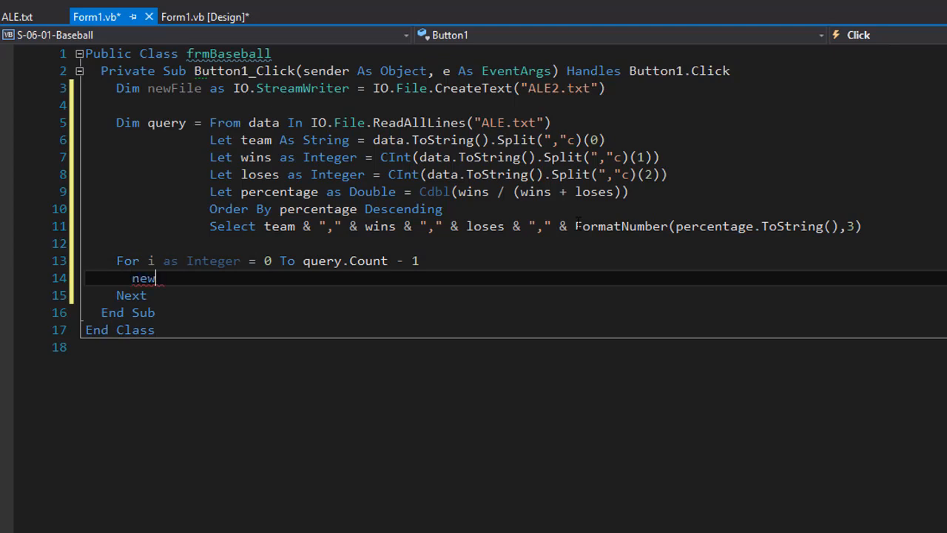
text(File.W)
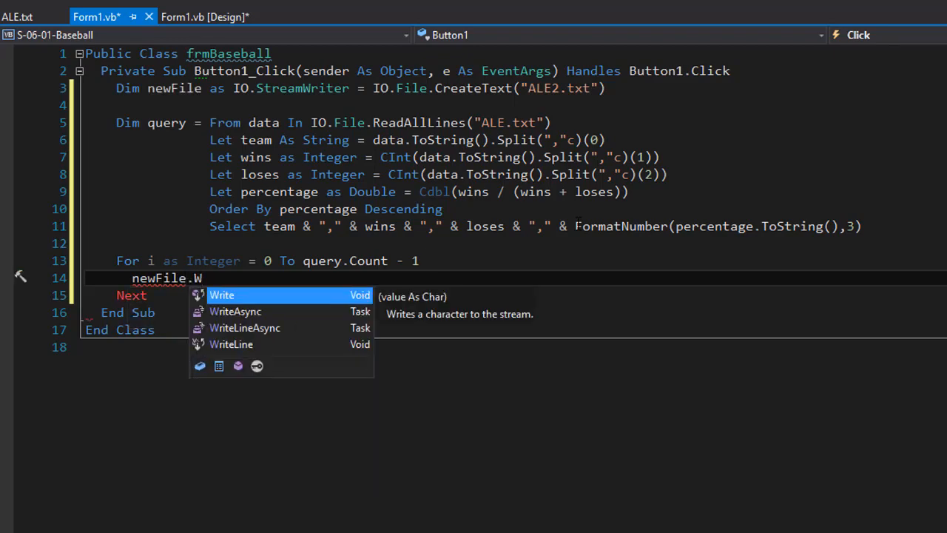
text(riteLine(query(i)
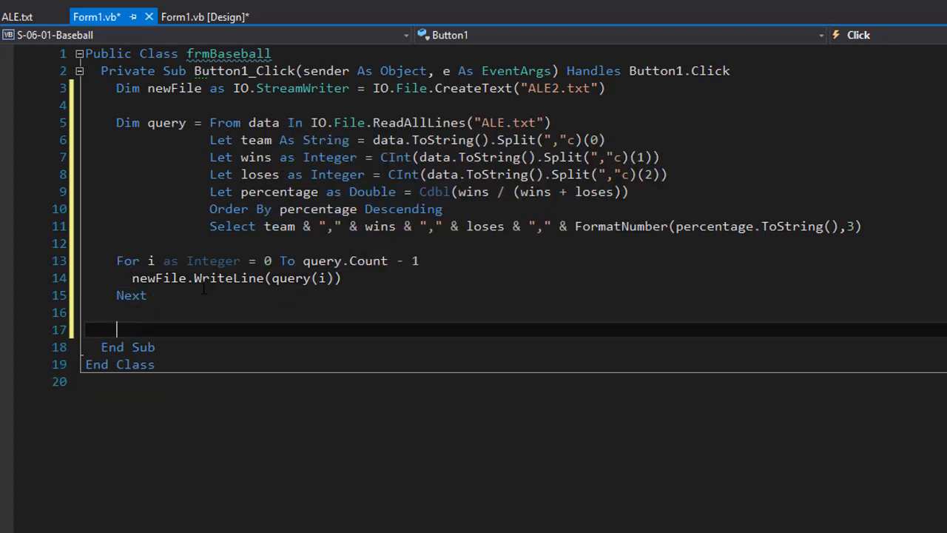
Add newFile.Close() after the loop to close the output file
text(newFile.)
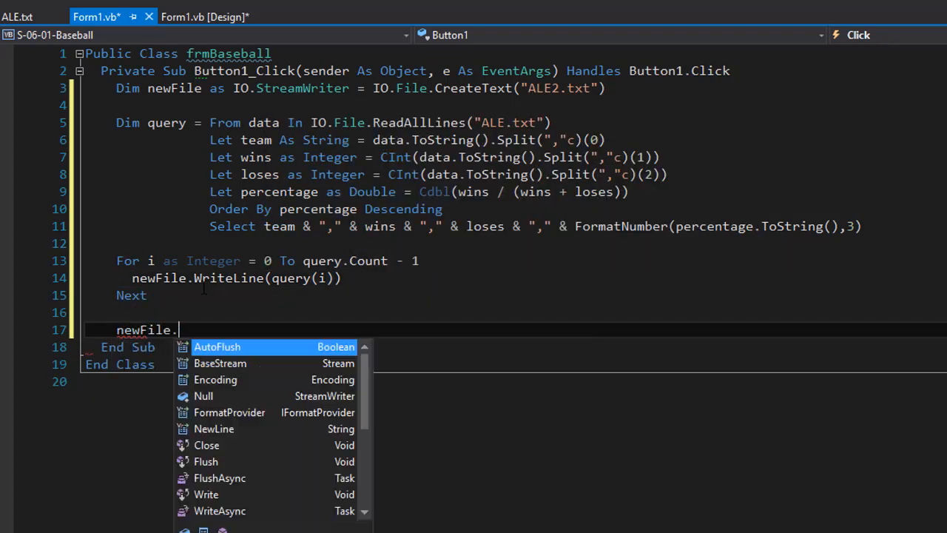
text(Close())
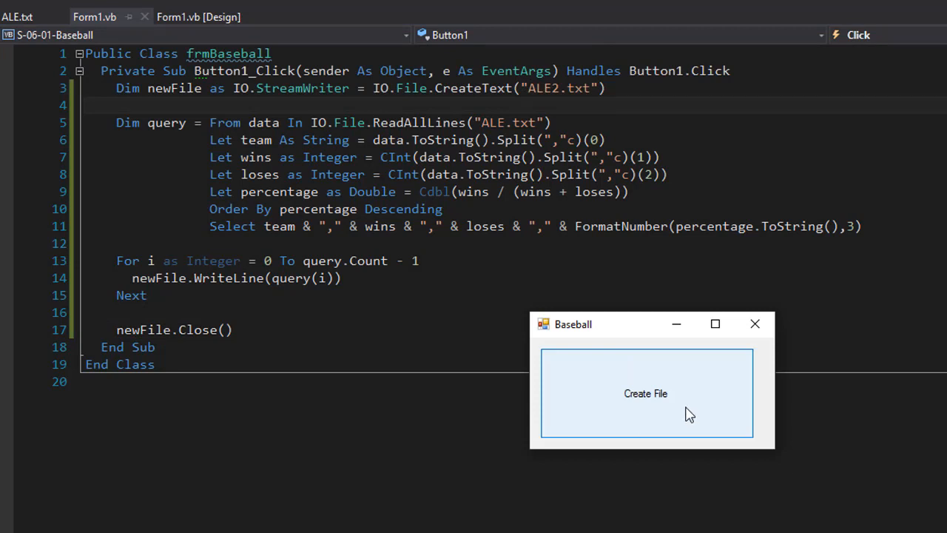
mouse_move(650, 413)
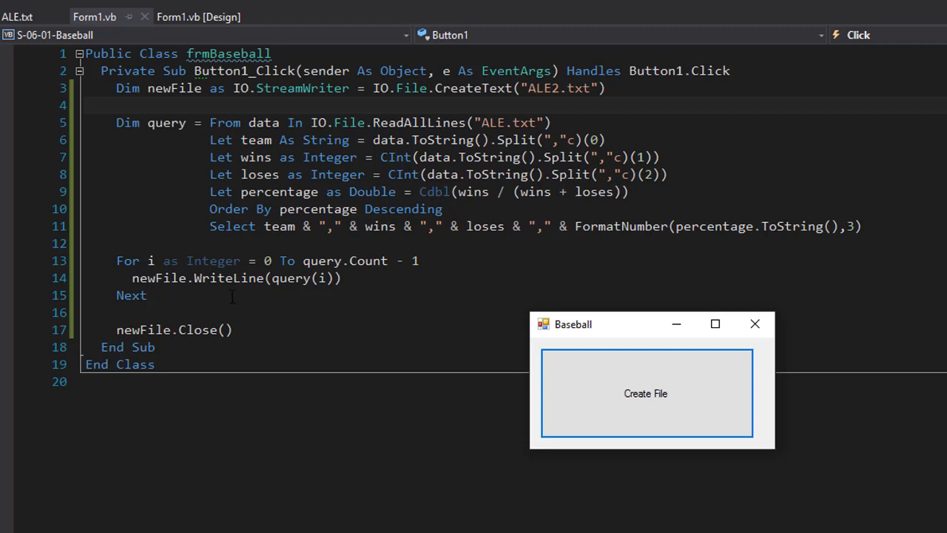
mouse_move(539, 280)
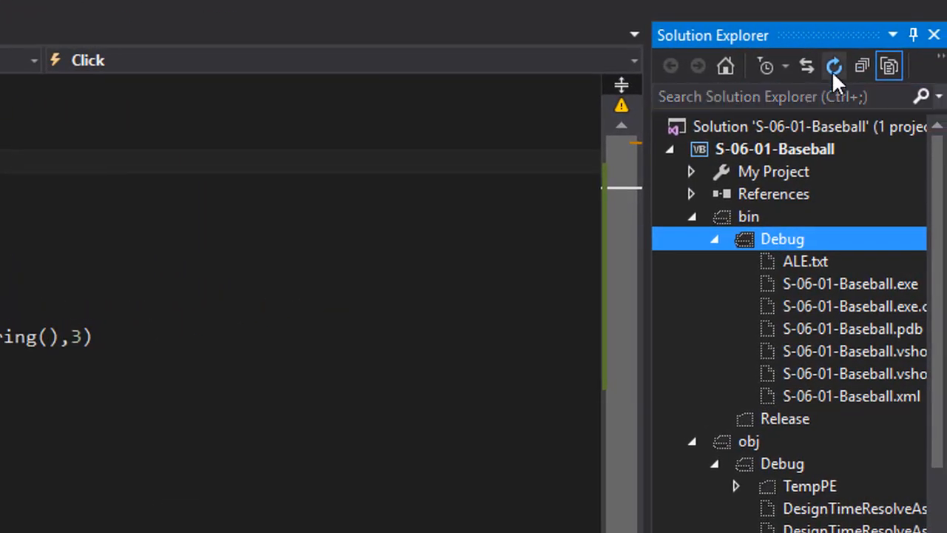
Refresh Solution Explorer and open the generated ALE2.txt from bin\Debug
click(834, 66)
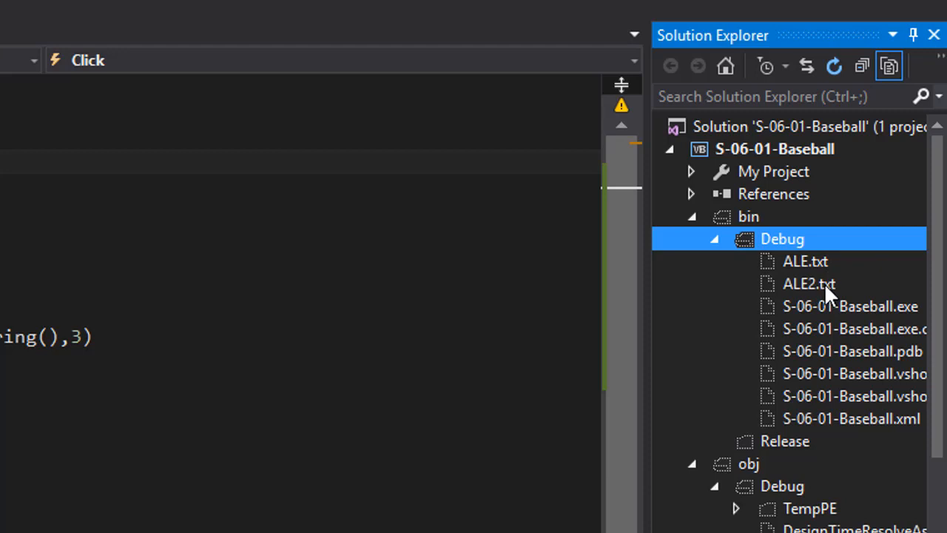
click(810, 283)
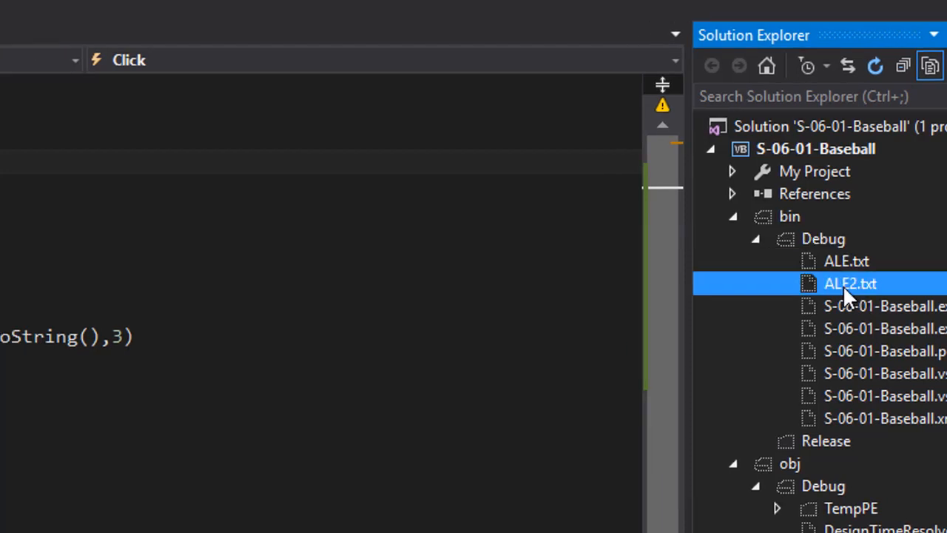
double_click(850, 284)
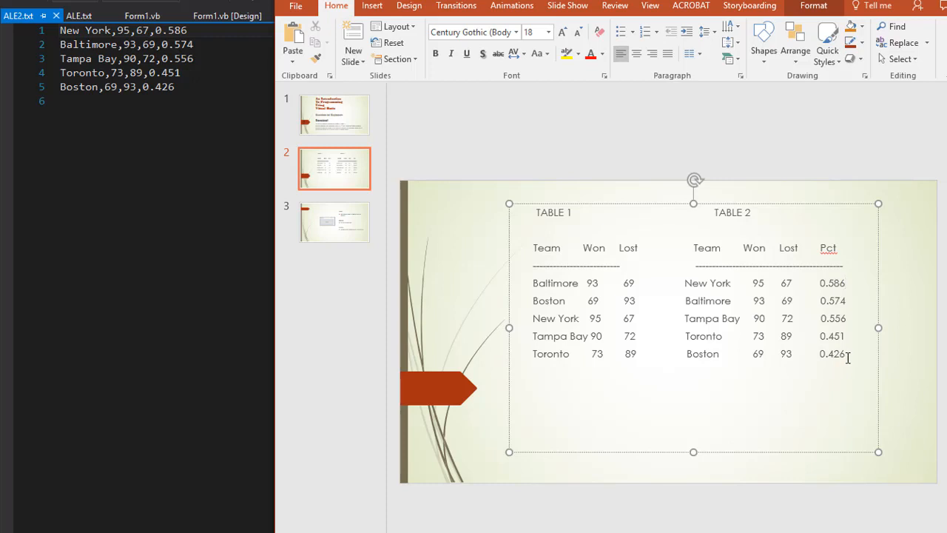
Check the slide's 0.426 Pct value against ALE2.txt, then return to the file
double_click(832, 354)
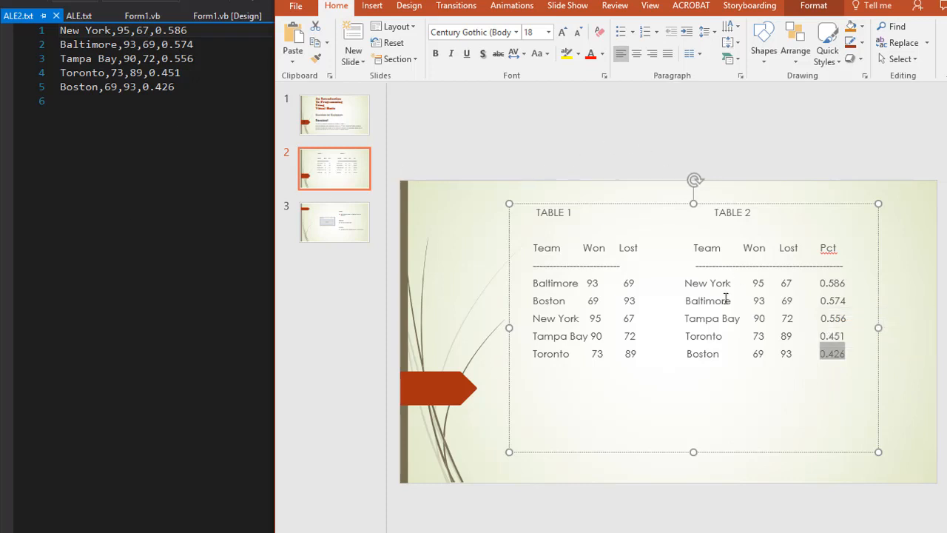
click(18, 16)
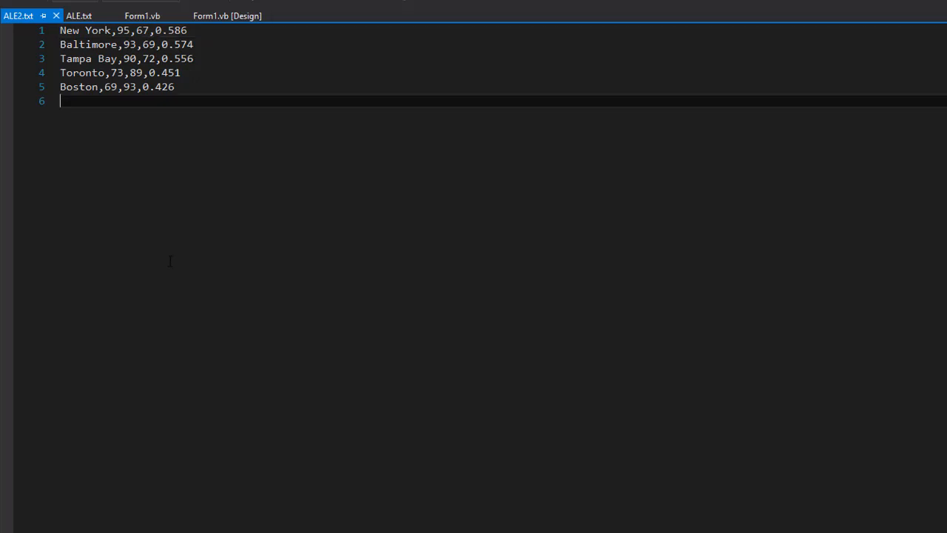